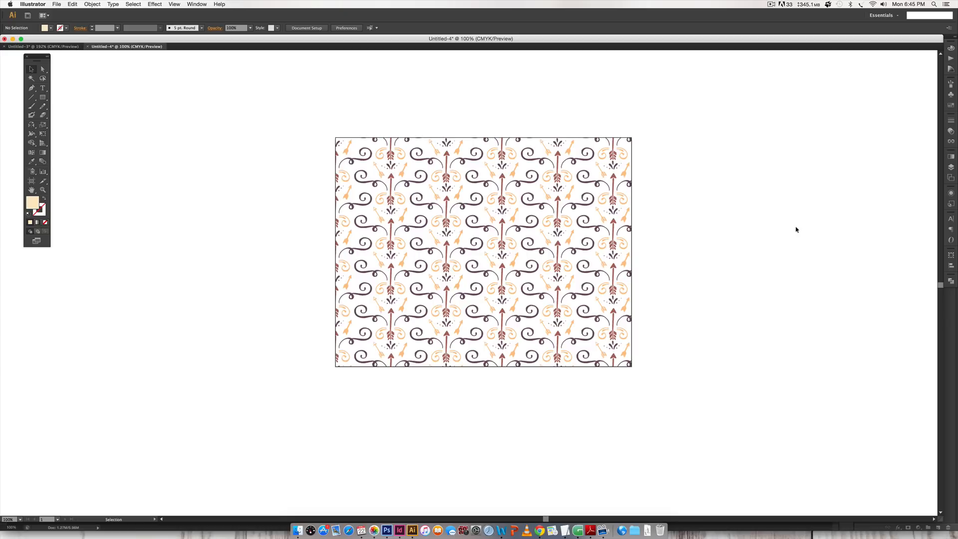
mouse_move(798, 233)
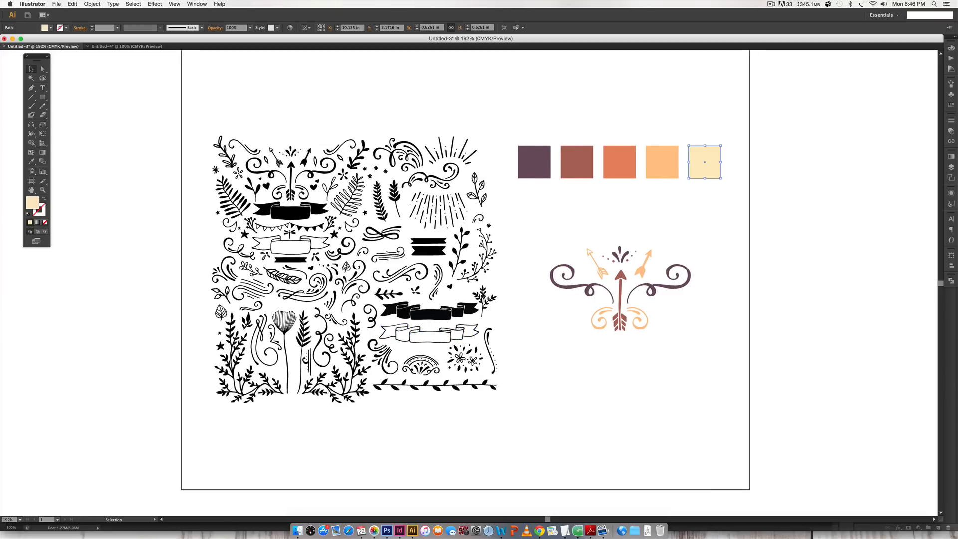
mouse_move(437, 428)
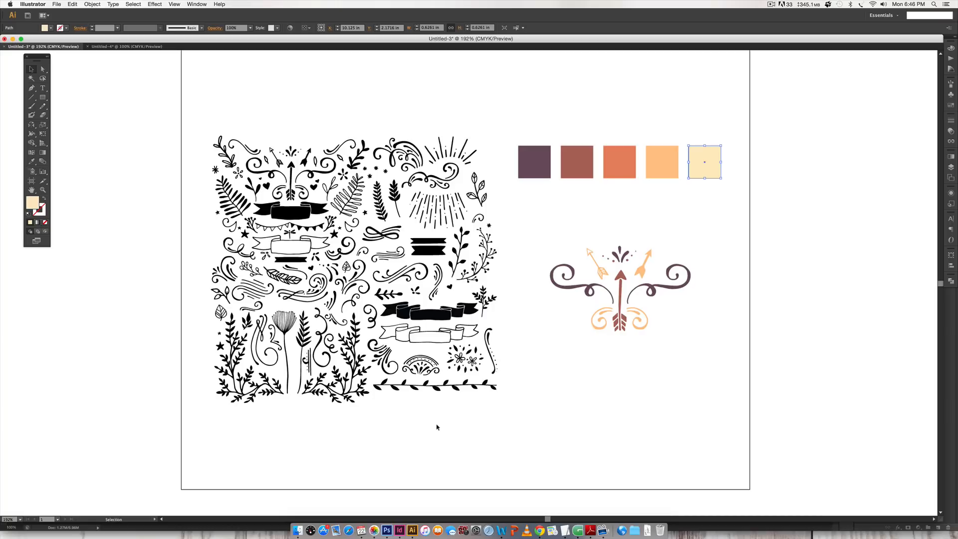
mouse_move(271, 135)
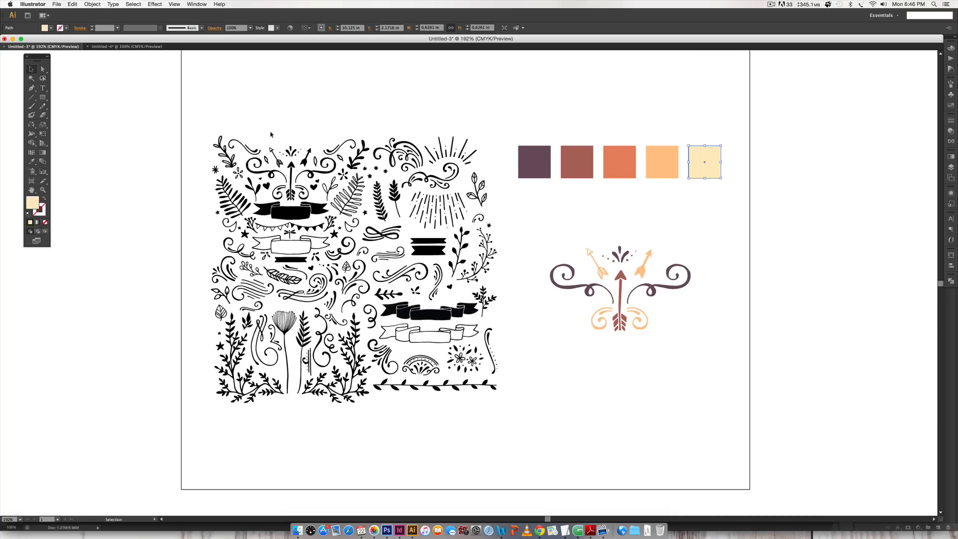
- Deselect the palette square and Option-drag a black copy of the arrow doodle beneath the coloured motif
left_click(482, 426)
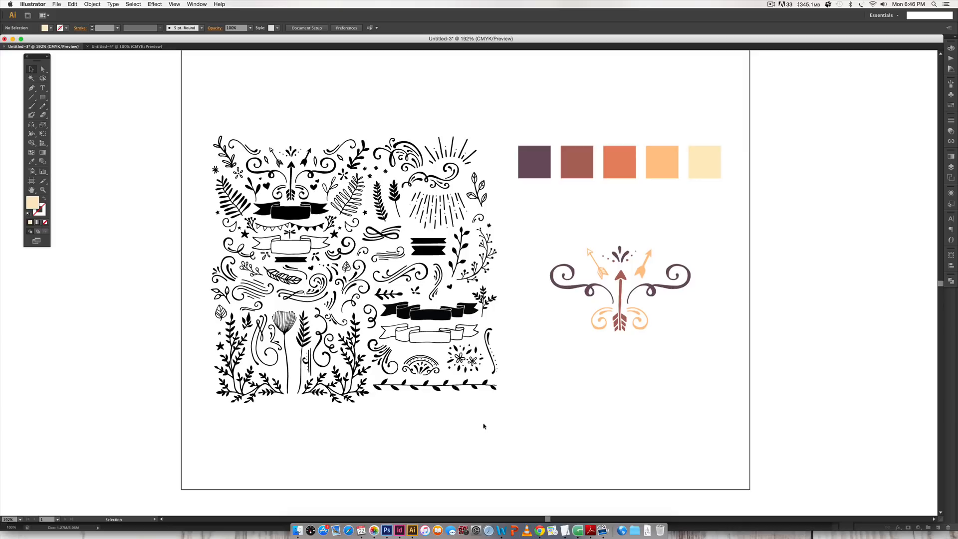
mouse_move(268, 135)
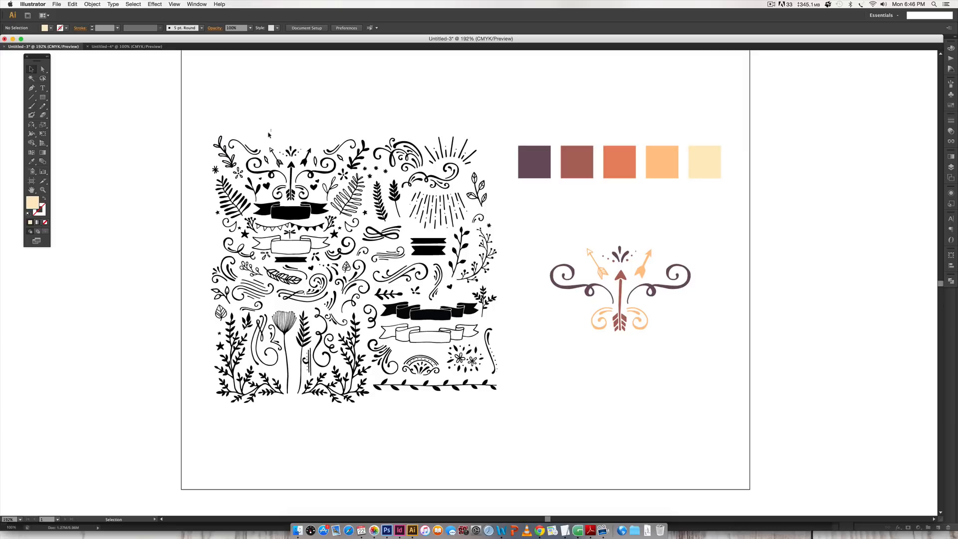
left_click_drag(270, 131, 304, 195)
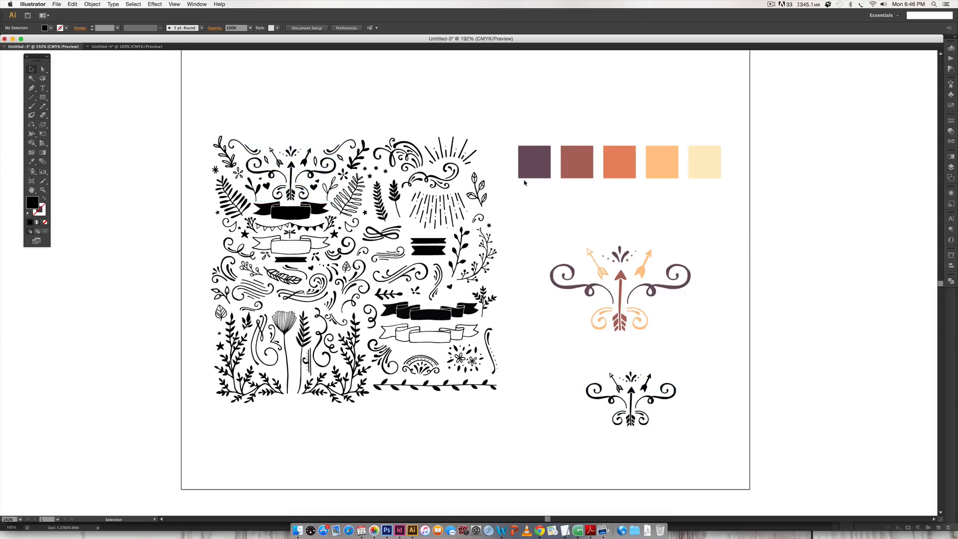
left_click(703, 162)
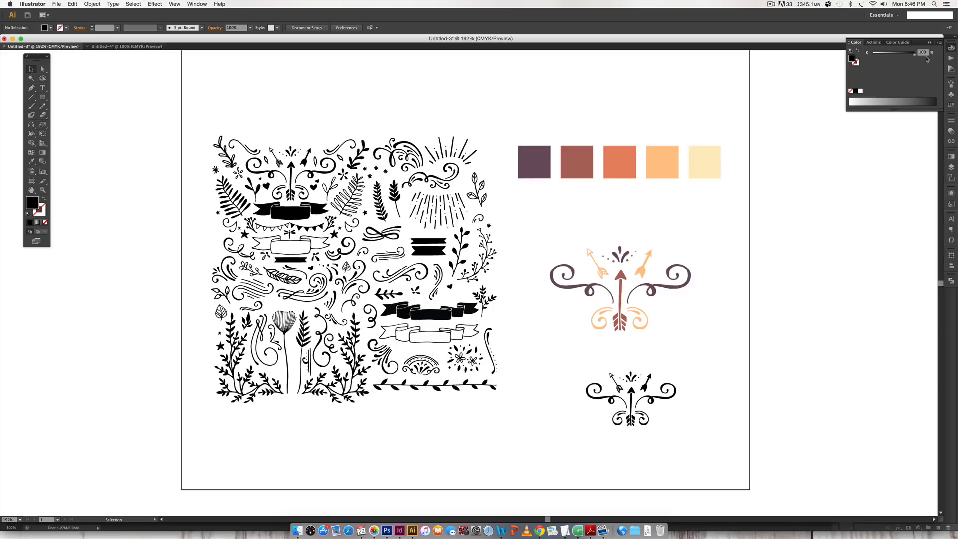
- Read the CMYK mix of the dark purple, brownish-red, orange and pale cream squares in turn
left_click(533, 162)
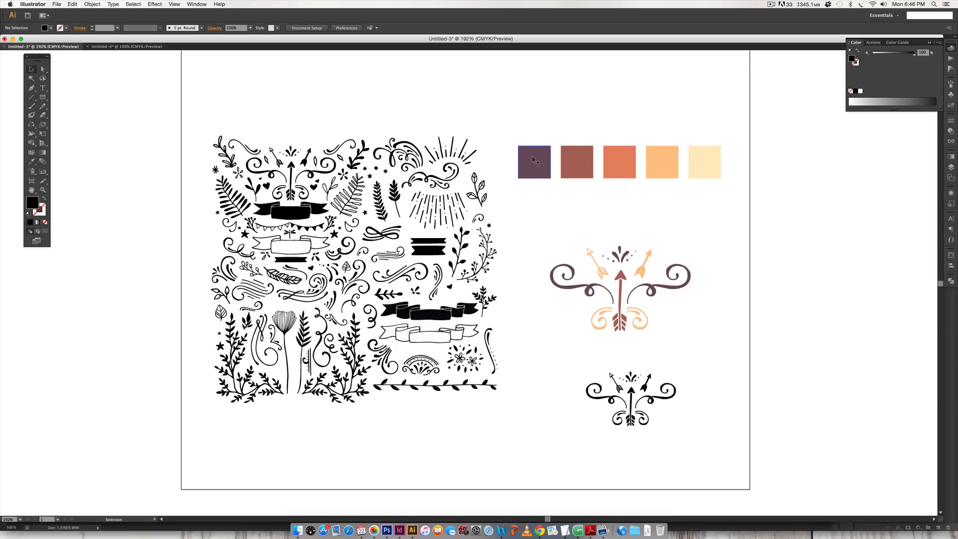
left_click(533, 162)
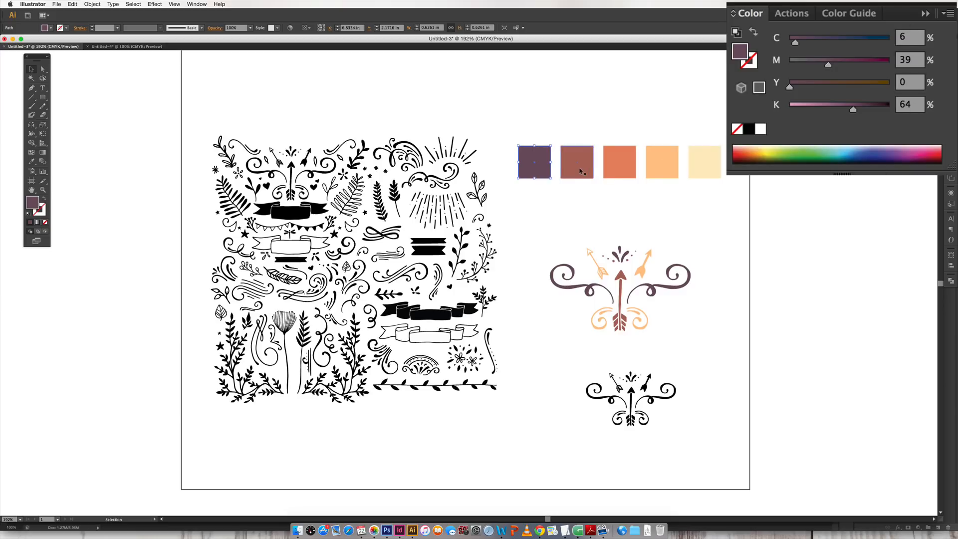
left_click(575, 162)
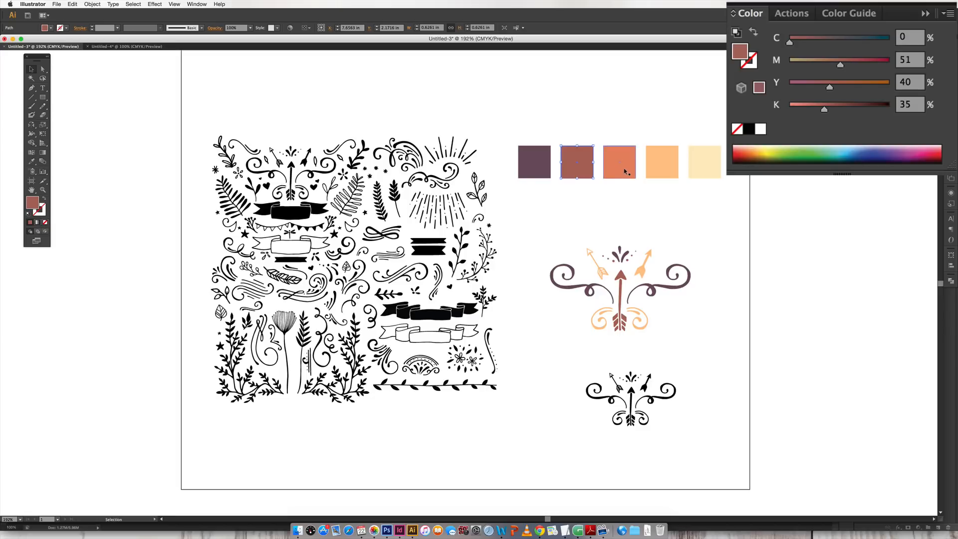
left_click(618, 161)
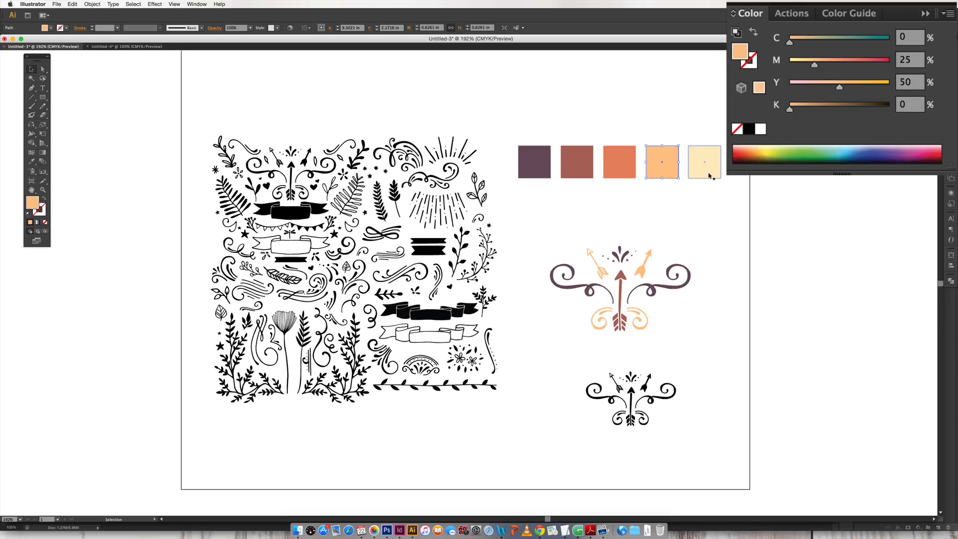
left_click(703, 161)
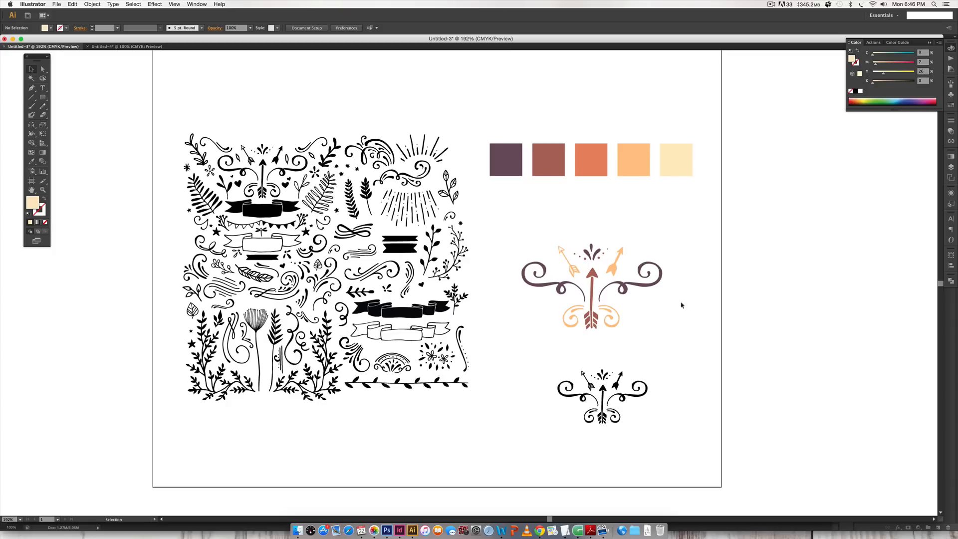
mouse_move(671, 251)
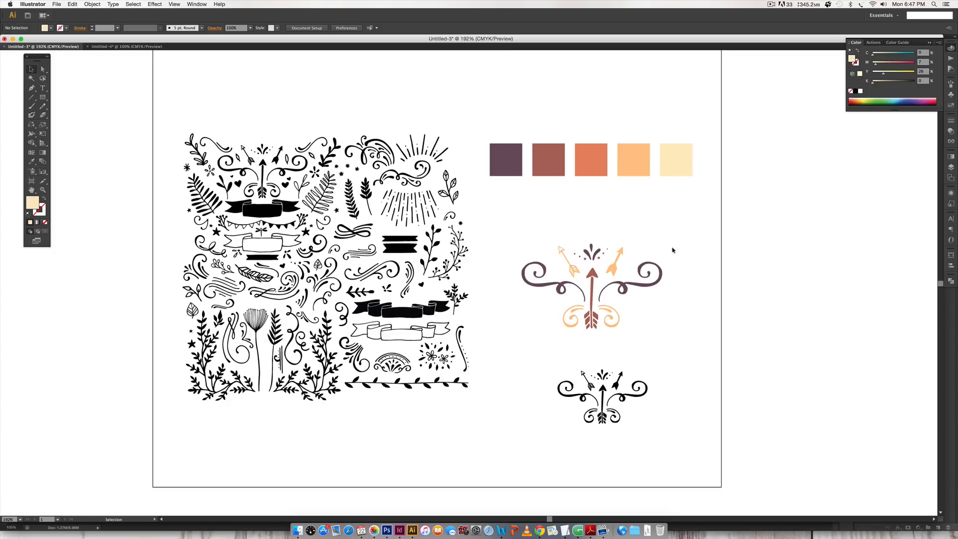
mouse_move(686, 252)
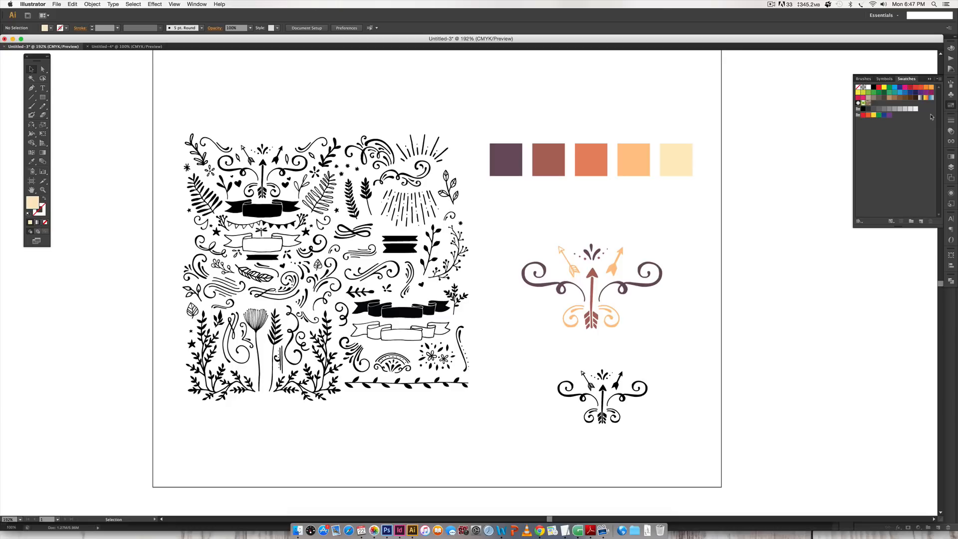
- Create a new named colour group in the Swatches panel from the five selected palette squares
left_click(196, 4)
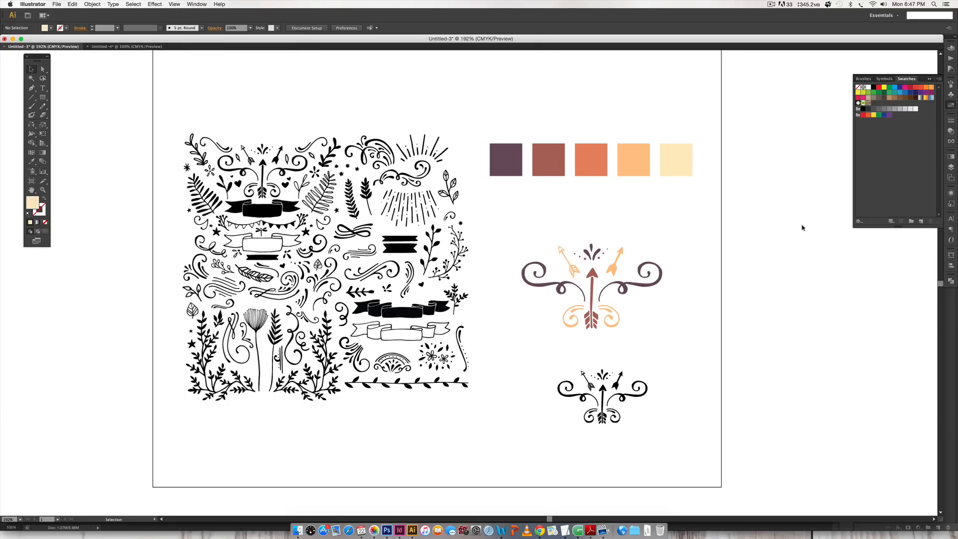
mouse_move(716, 123)
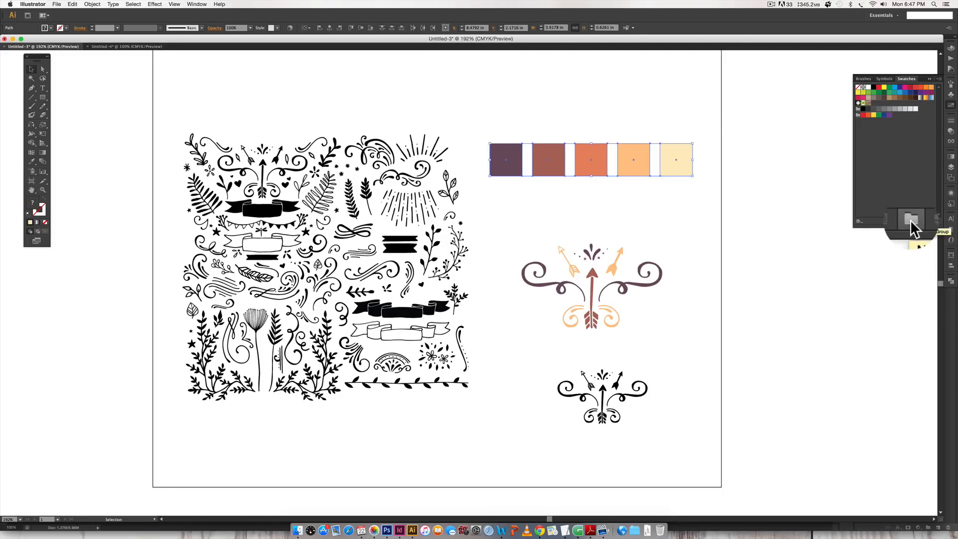
left_click(909, 222)
type("purple, oran")
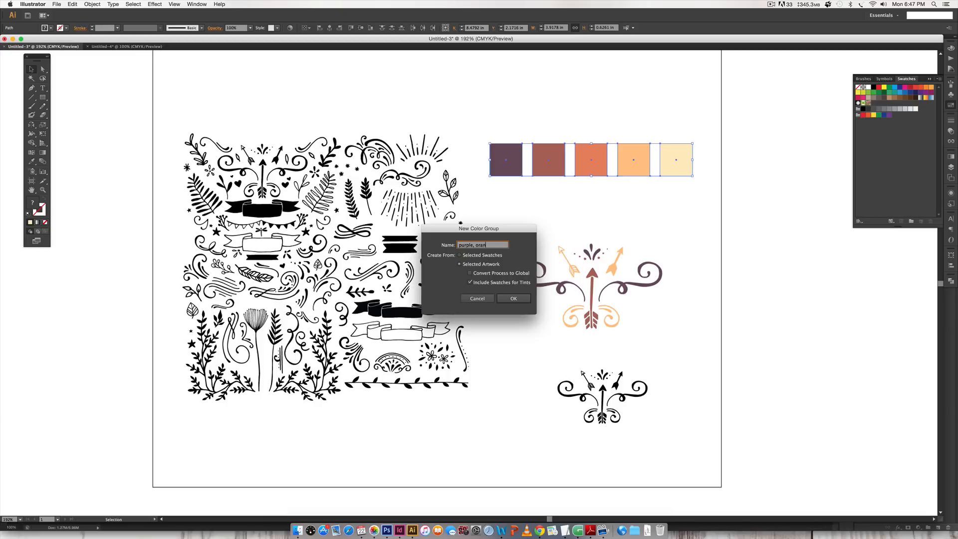
left_click(513, 298)
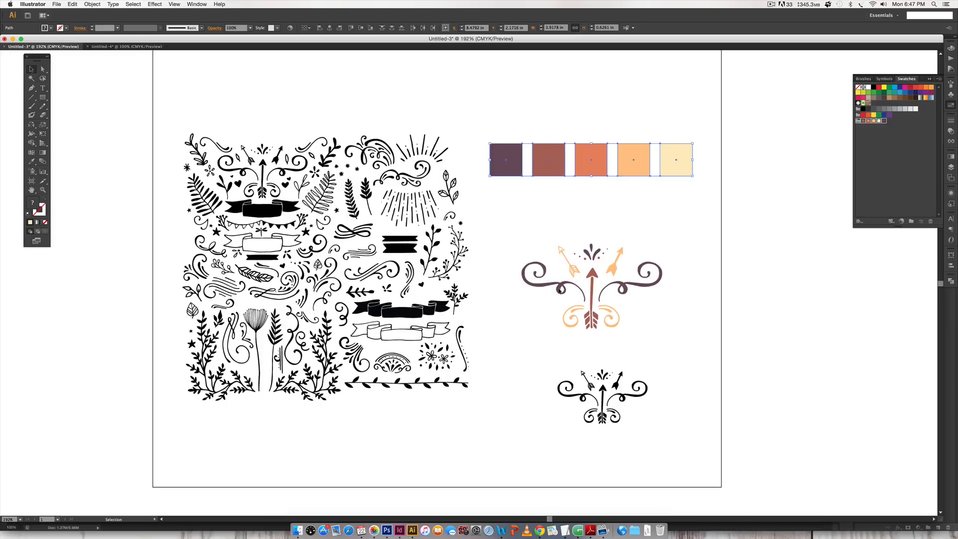
mouse_move(766, 167)
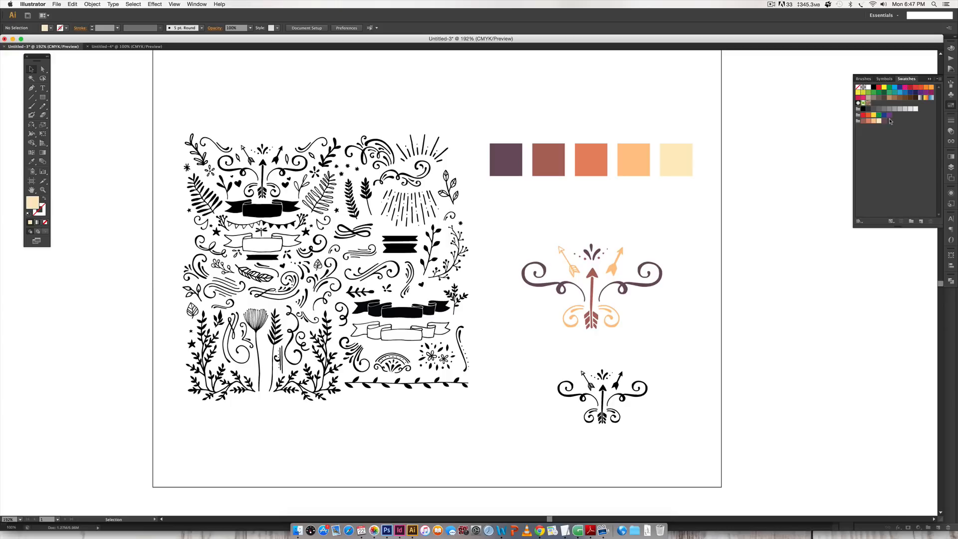
mouse_move(726, 240)
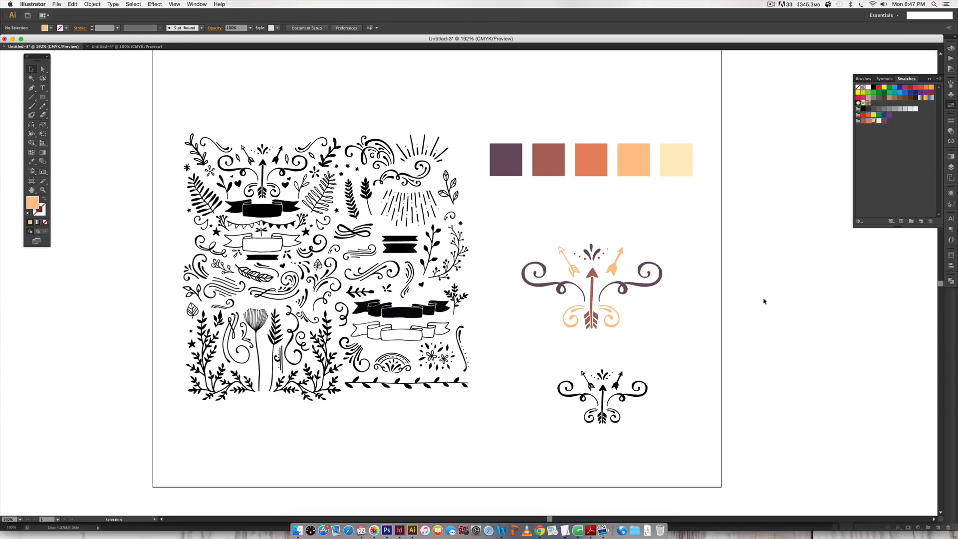
left_click(590, 287)
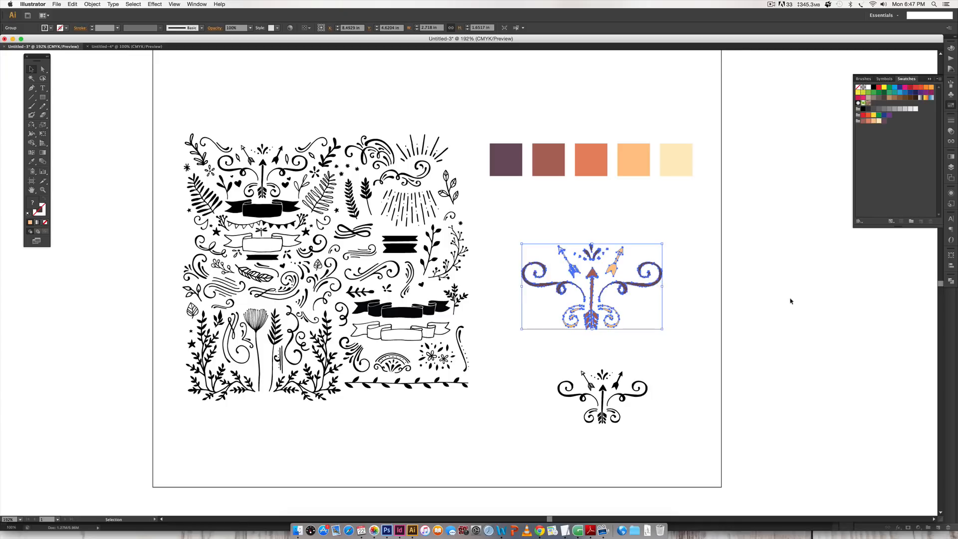
mouse_move(791, 298)
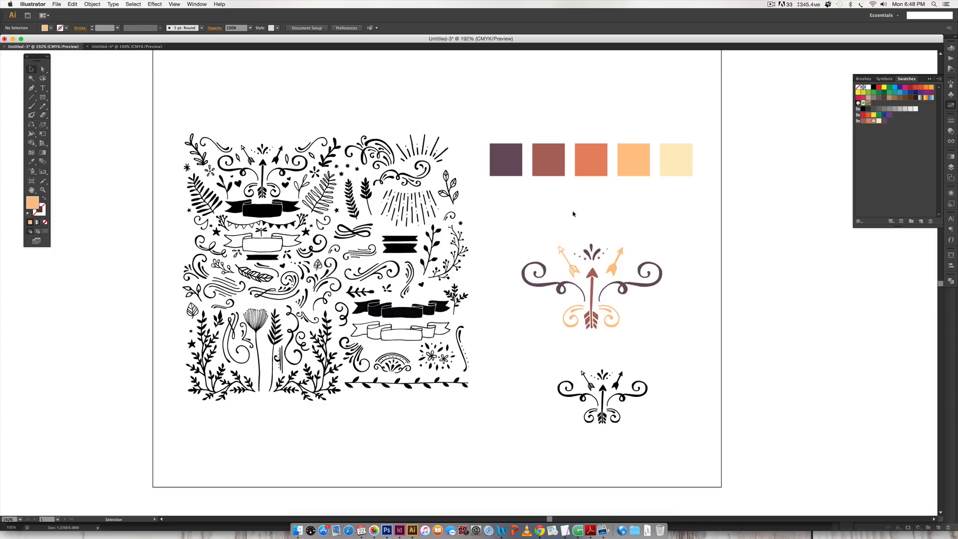
- Marquee-select the coloured motif and run Object > Pattern > Make, dismissing the swatch-added notice
left_click_drag(574, 214, 519, 342)
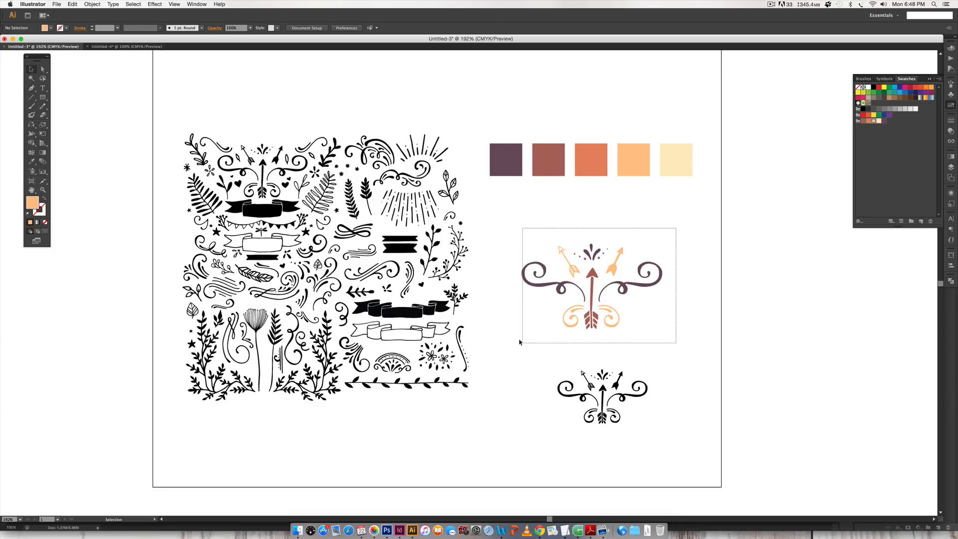
left_click(591, 285)
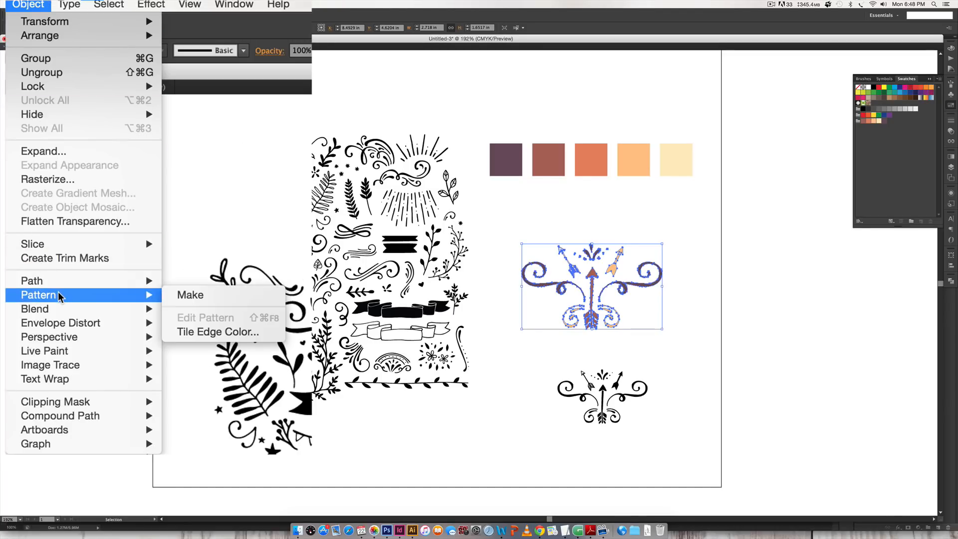
left_click(189, 294)
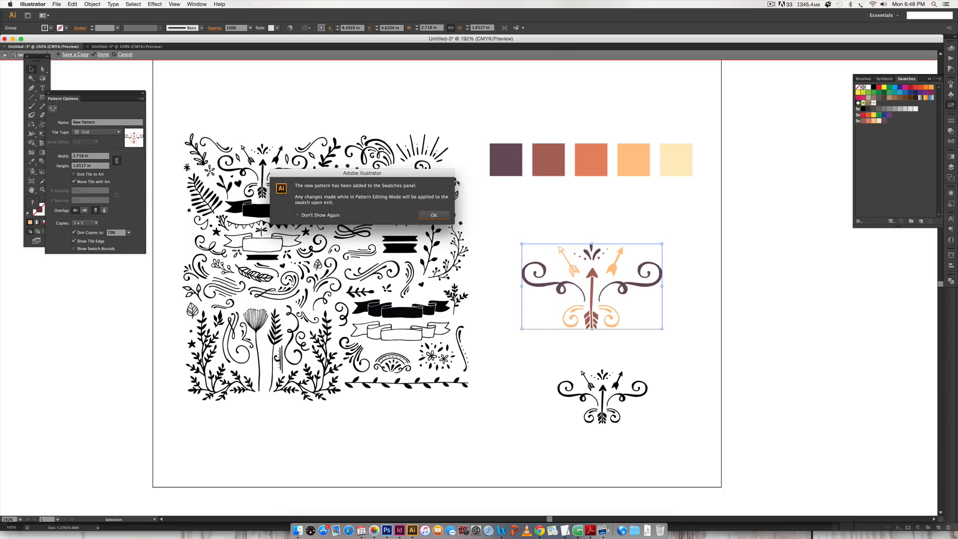
left_click(434, 215)
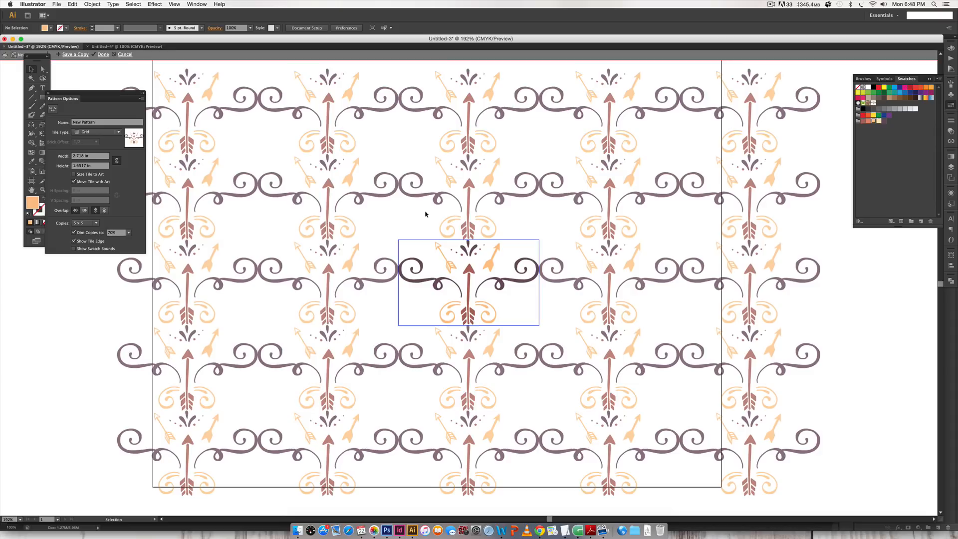
mouse_move(419, 238)
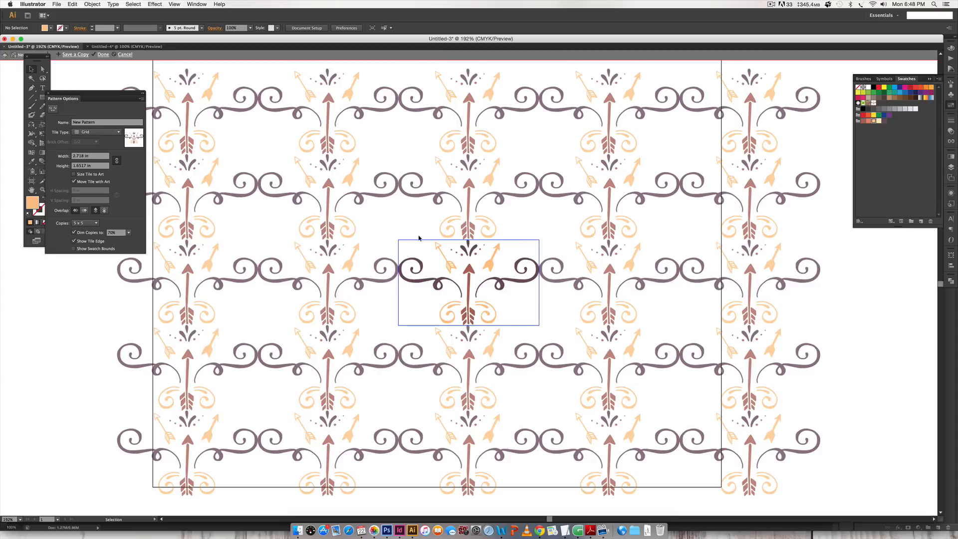
mouse_move(390, 248)
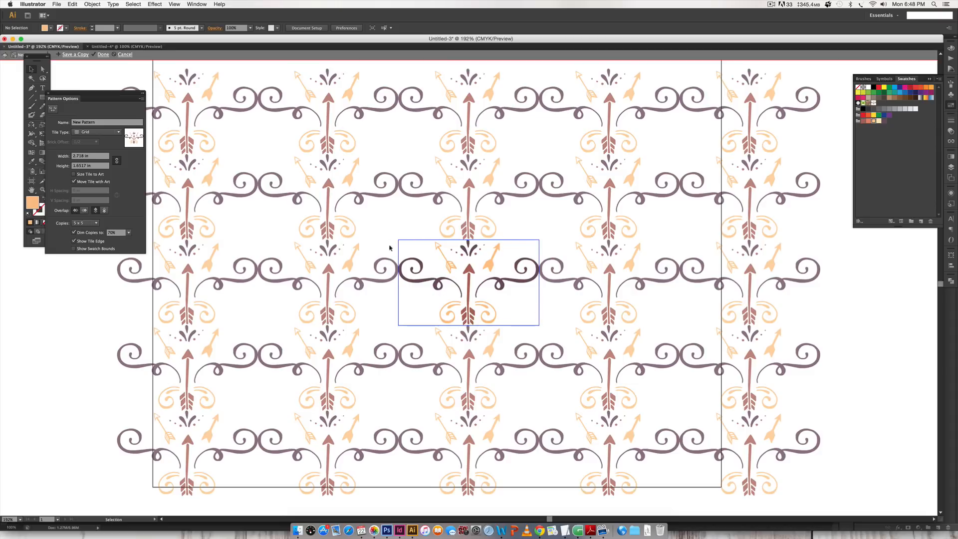
mouse_move(465, 244)
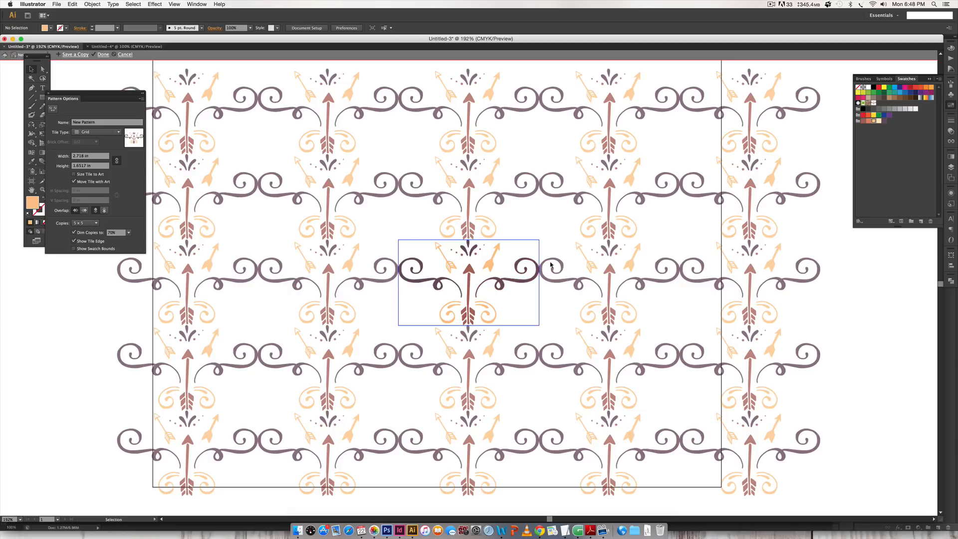
mouse_move(757, 115)
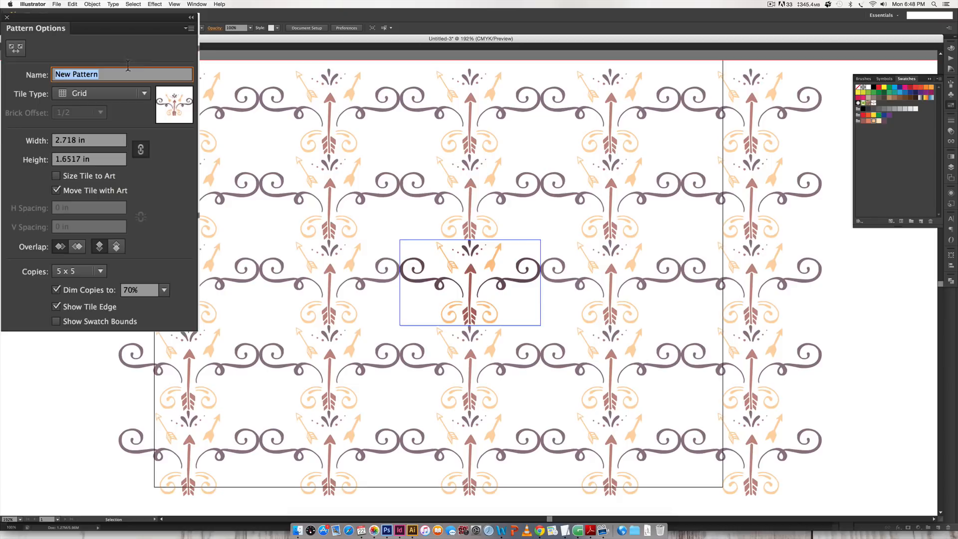
mouse_move(145, 59)
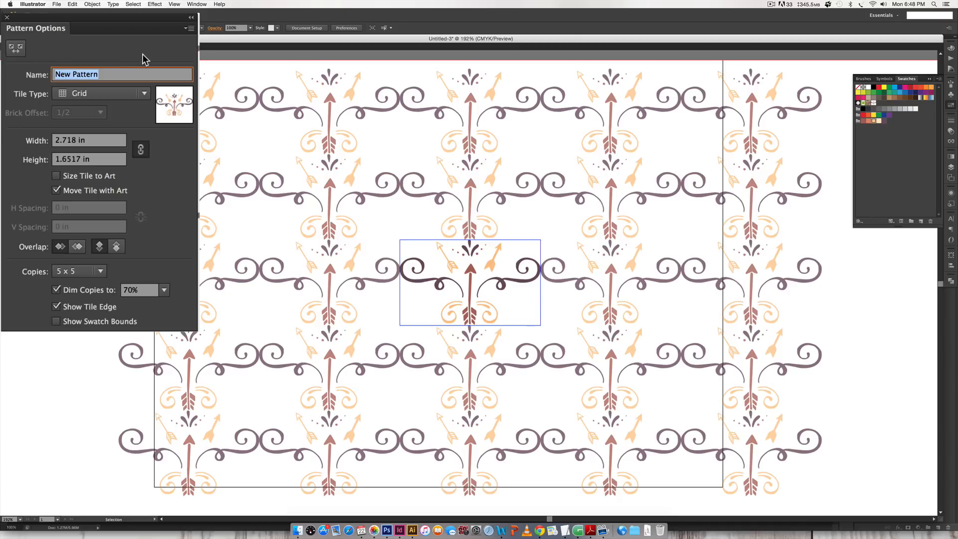
- Enter 'arrows and swirls' as the pattern name in Pattern Options
type("arrows and s")
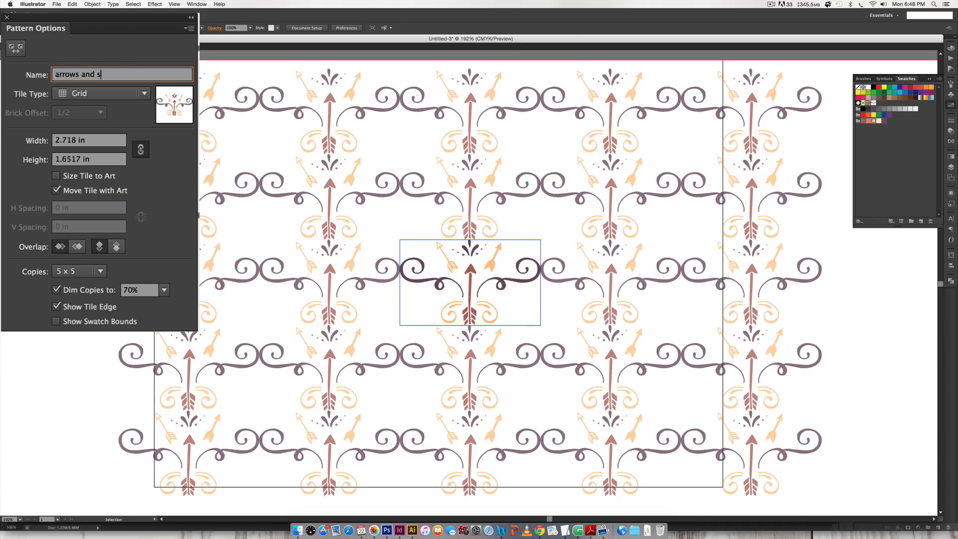
type("wirls")
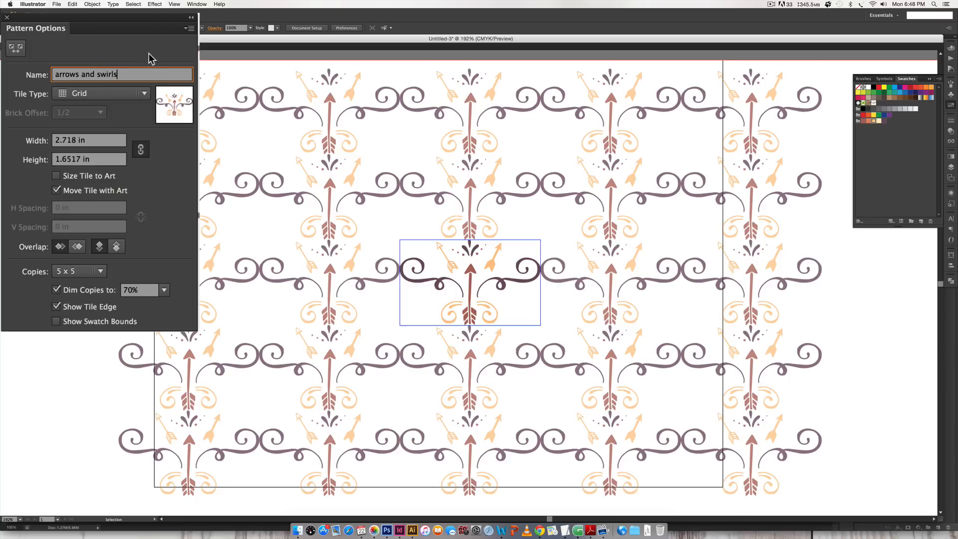
mouse_move(26, 100)
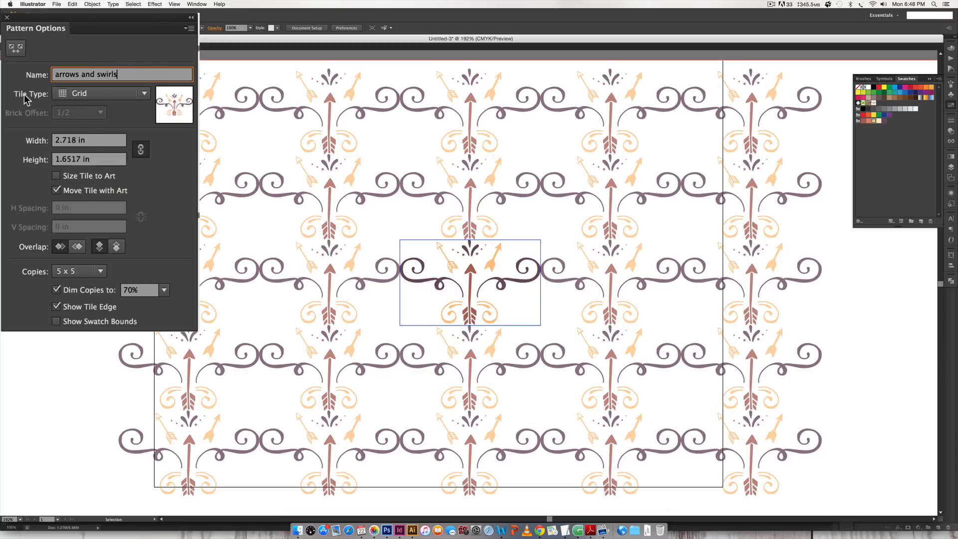
- Change the Tile Type from Grid to Brick by Row
left_click(100, 92)
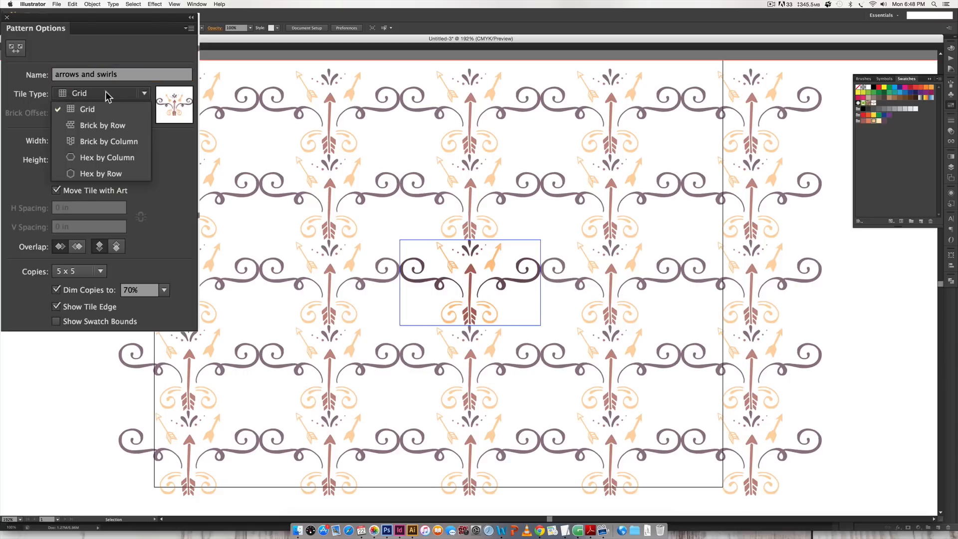
left_click(87, 109)
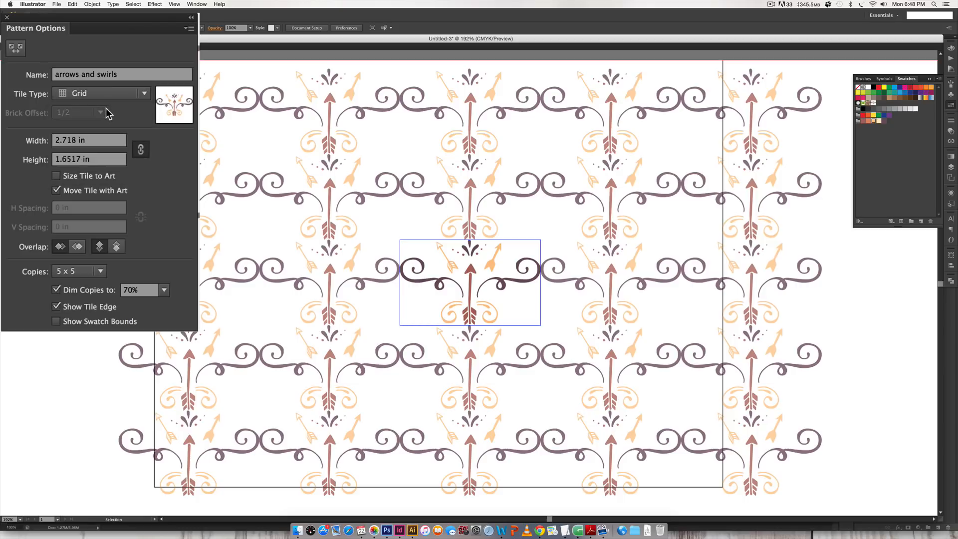
mouse_move(631, 201)
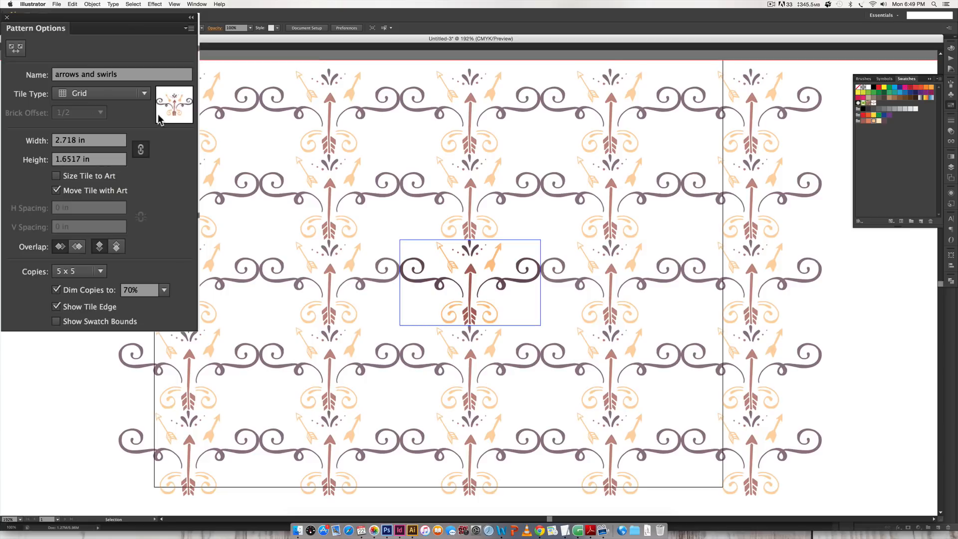
left_click(101, 93)
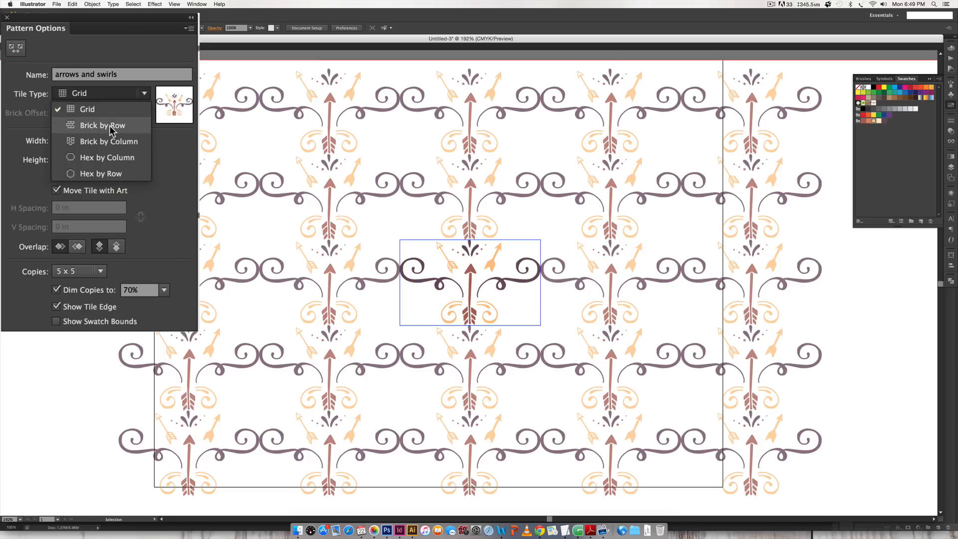
left_click(102, 126)
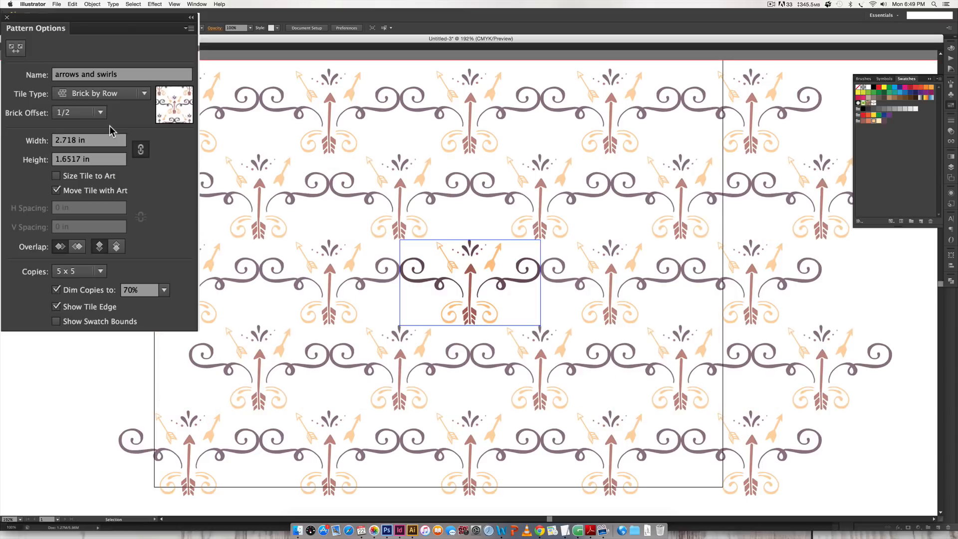
mouse_move(559, 197)
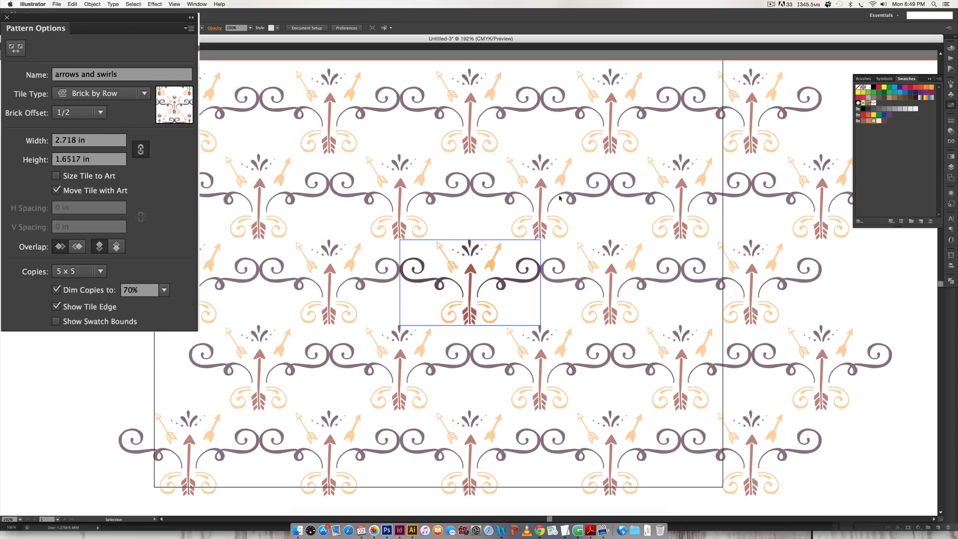
mouse_move(828, 248)
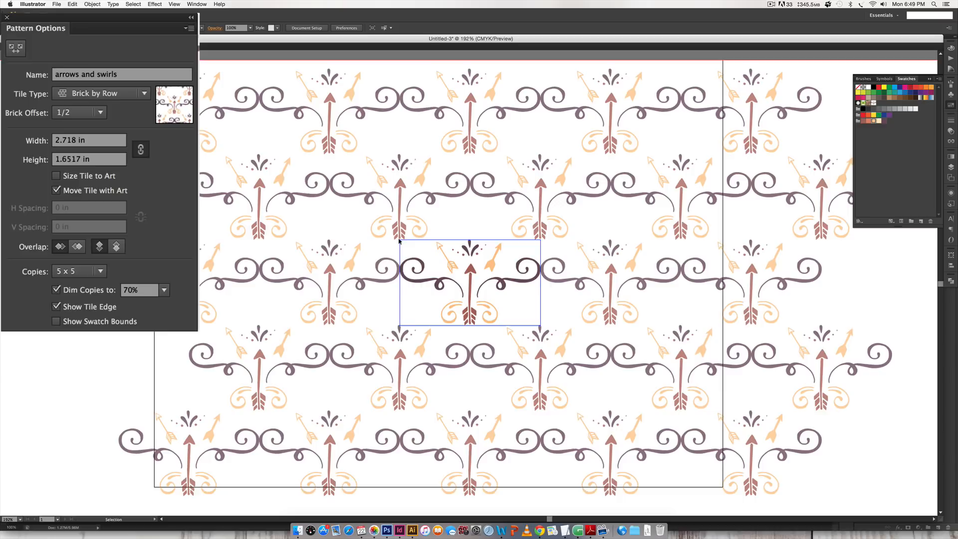
- Set the Brick Offset to 3/4 so each row staggers by three quarters
left_click(78, 113)
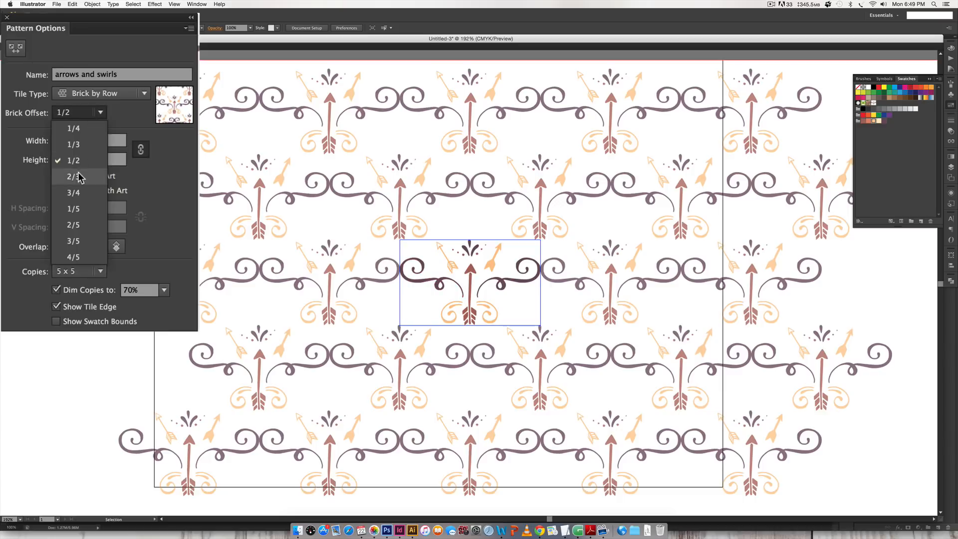
left_click(72, 192)
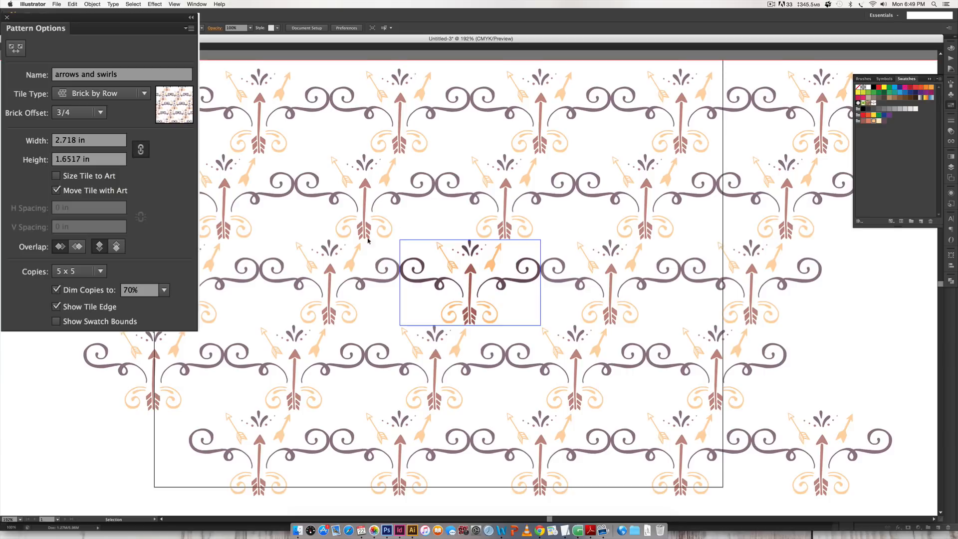
mouse_move(866, 286)
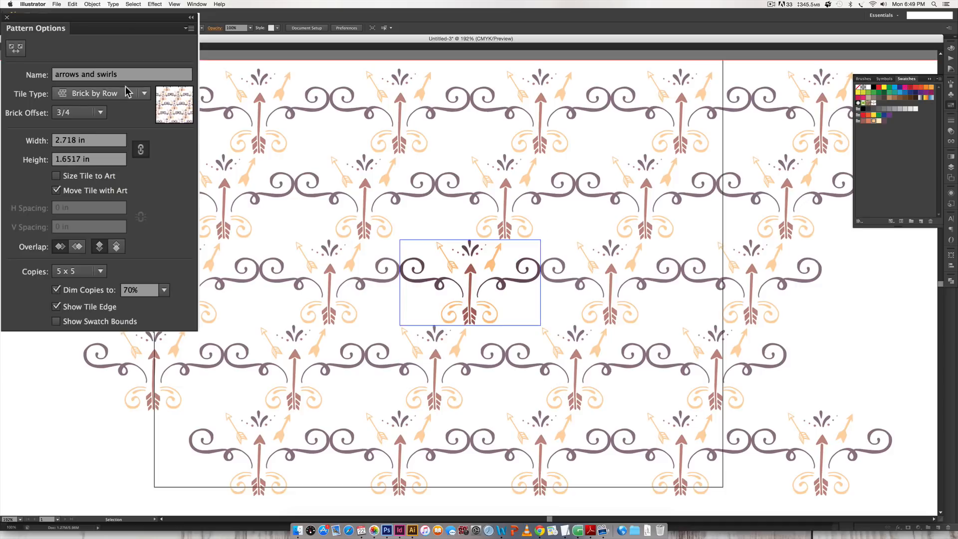
- Try Brick by Column, then settle the Tile Type on Hex by Column
left_click(100, 93)
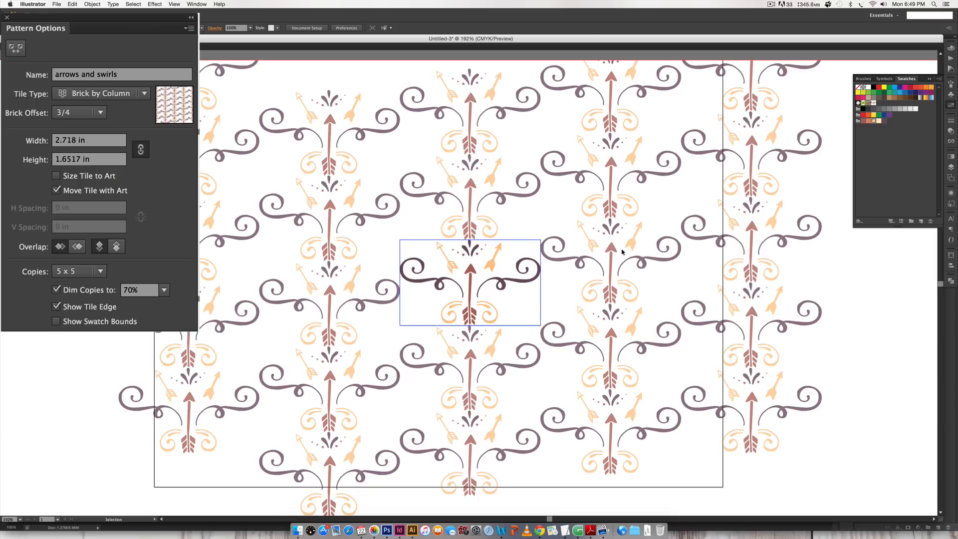
mouse_move(469, 241)
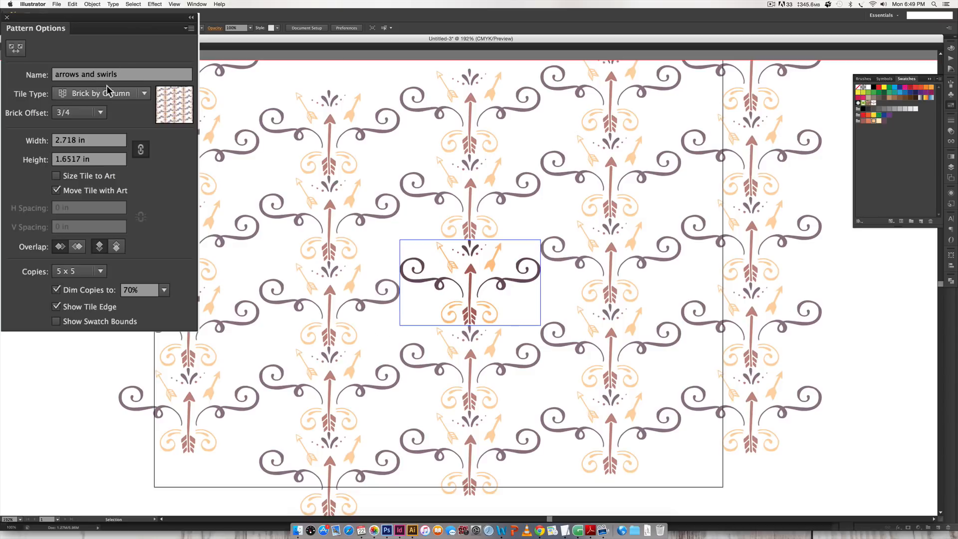
left_click(101, 93)
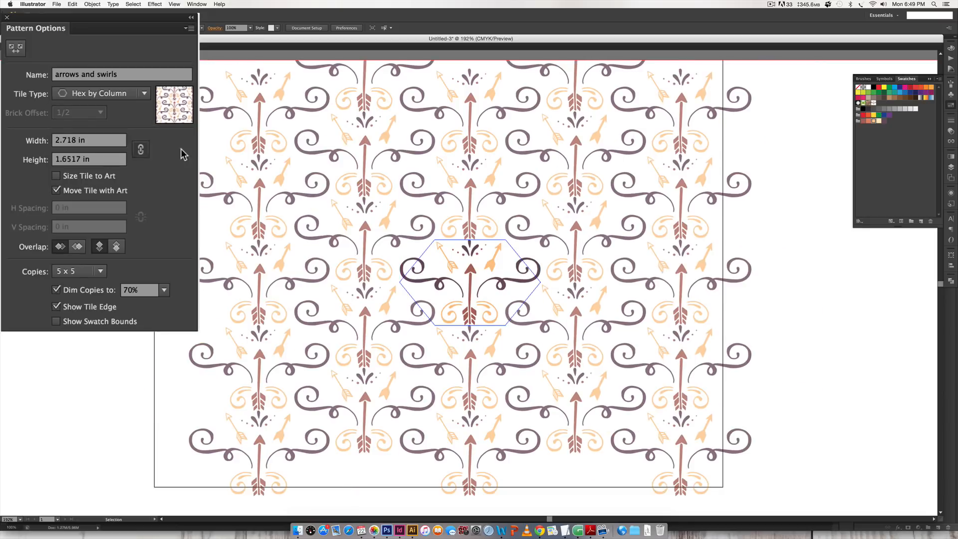
mouse_move(579, 225)
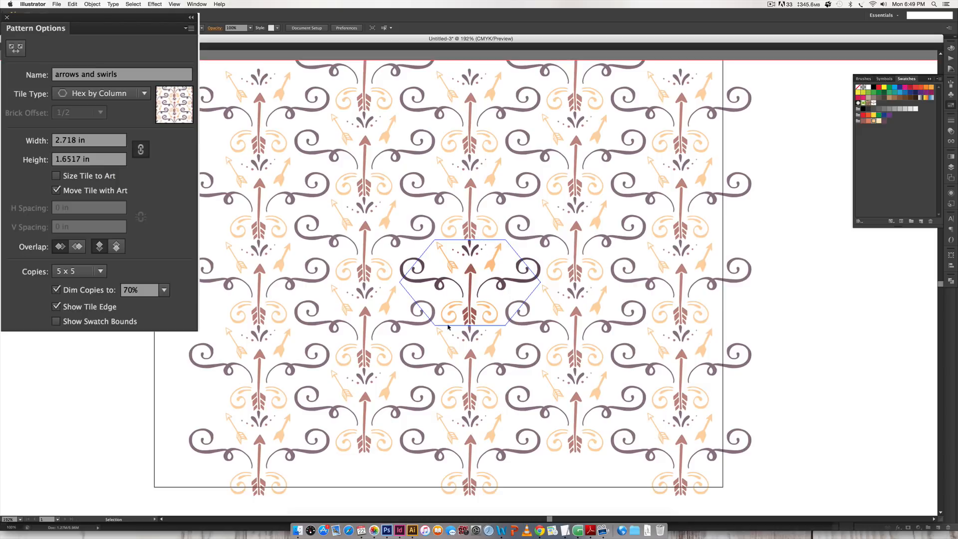
mouse_move(140, 150)
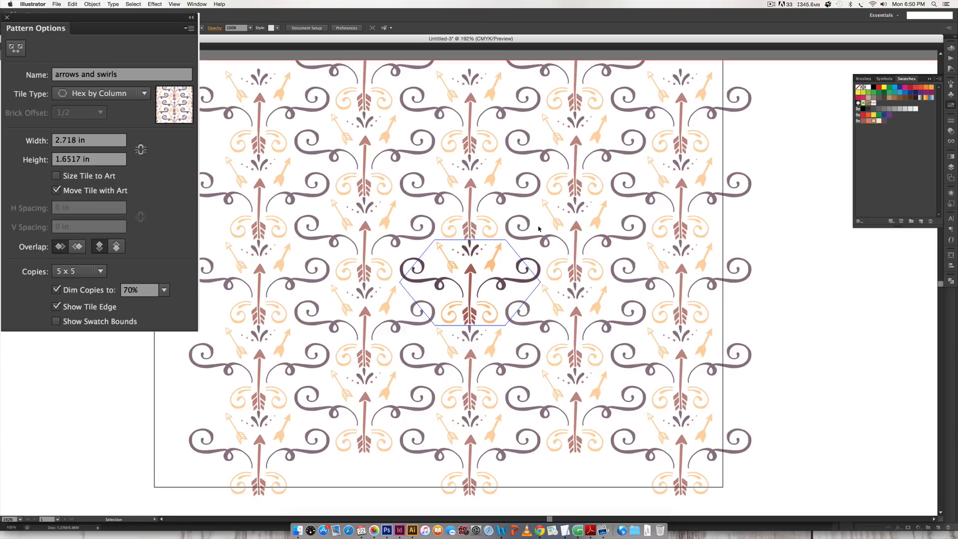
mouse_move(140, 170)
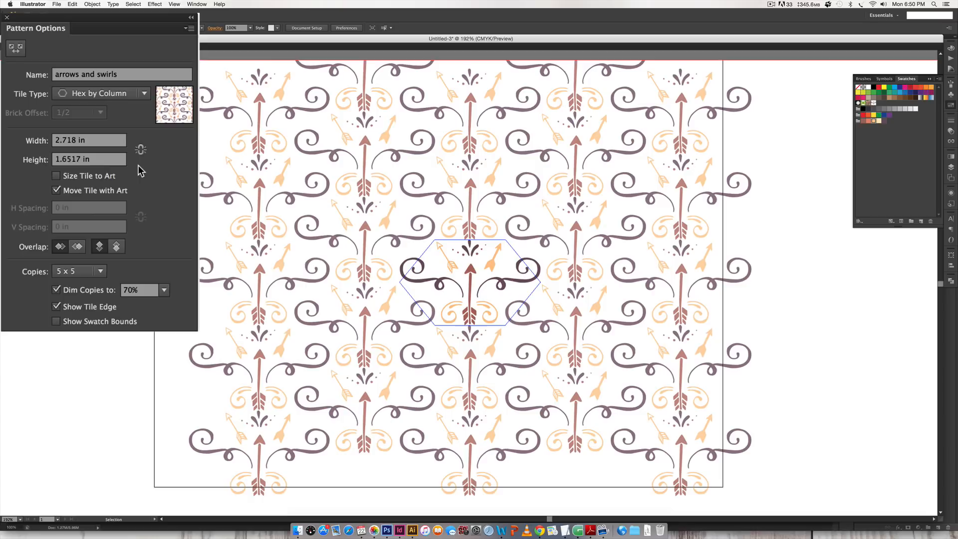
mouse_move(140, 150)
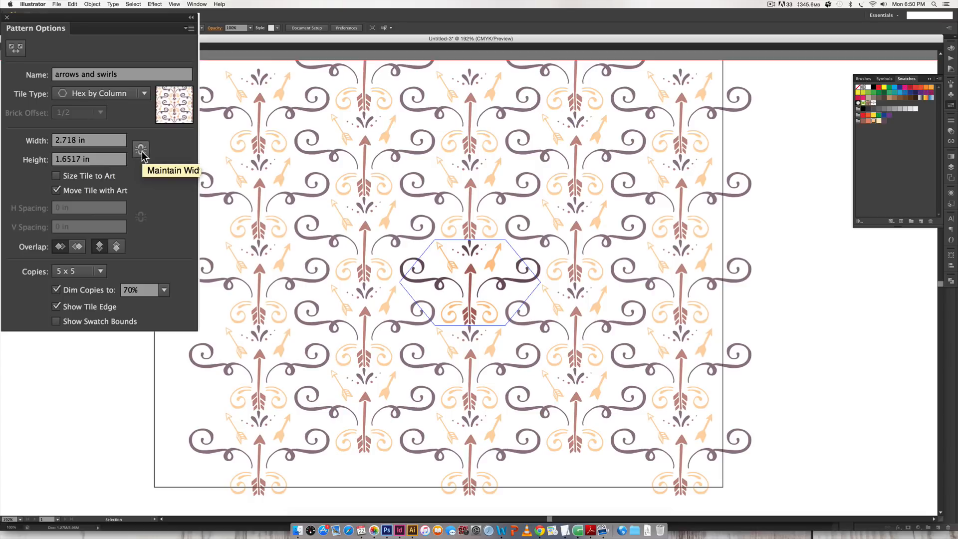
- Experiment with Size Tile to Art and wider widths, then fix the tile Width at 2.75 in
left_click(89, 140)
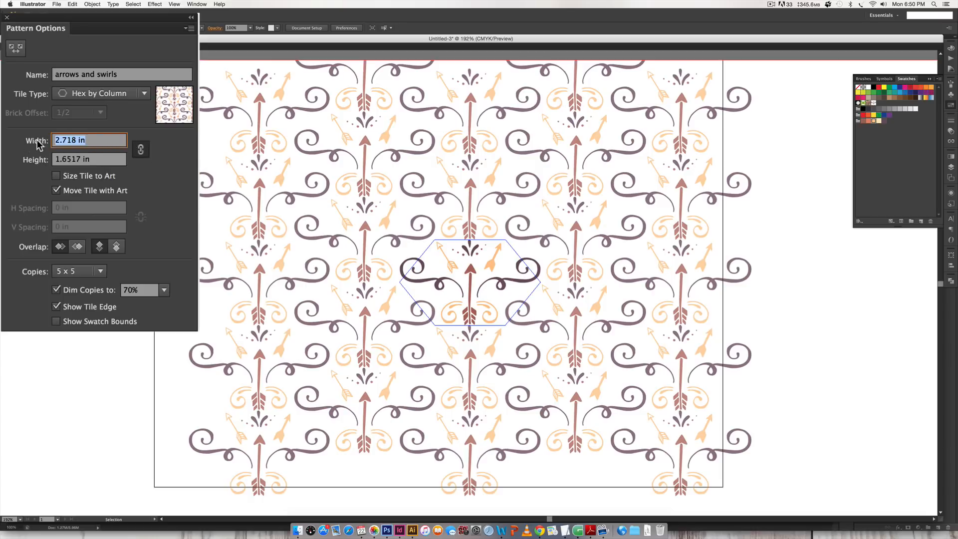
mouse_move(366, 199)
type("3.75")
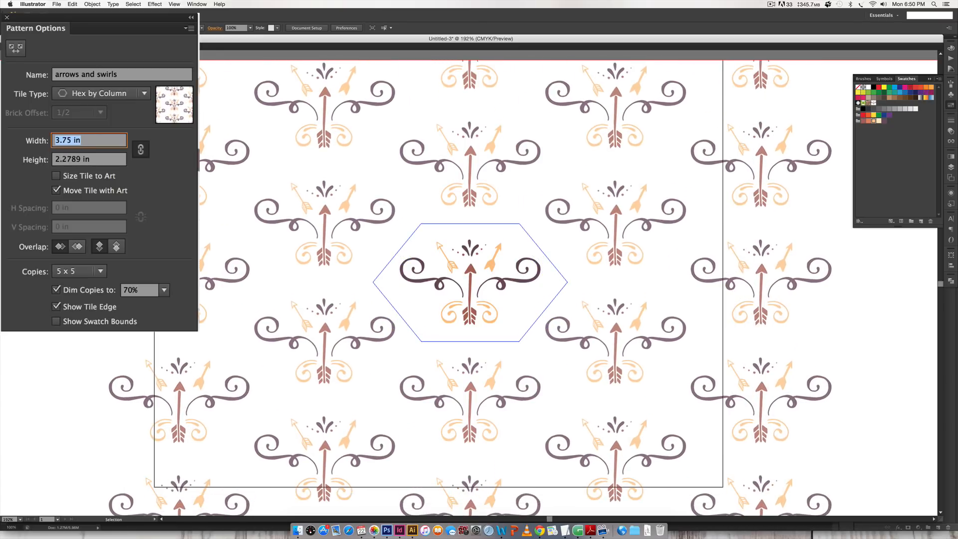
mouse_move(359, 273)
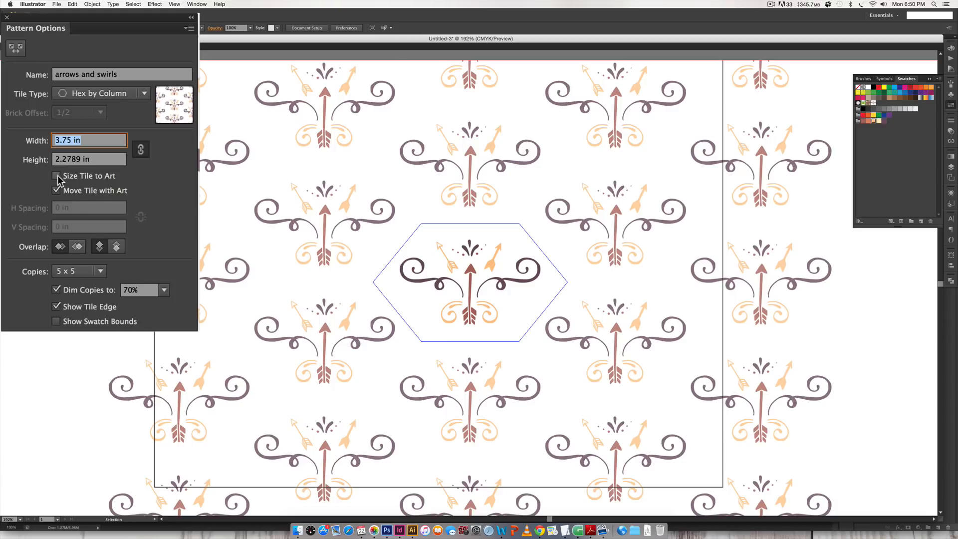
left_click(57, 175)
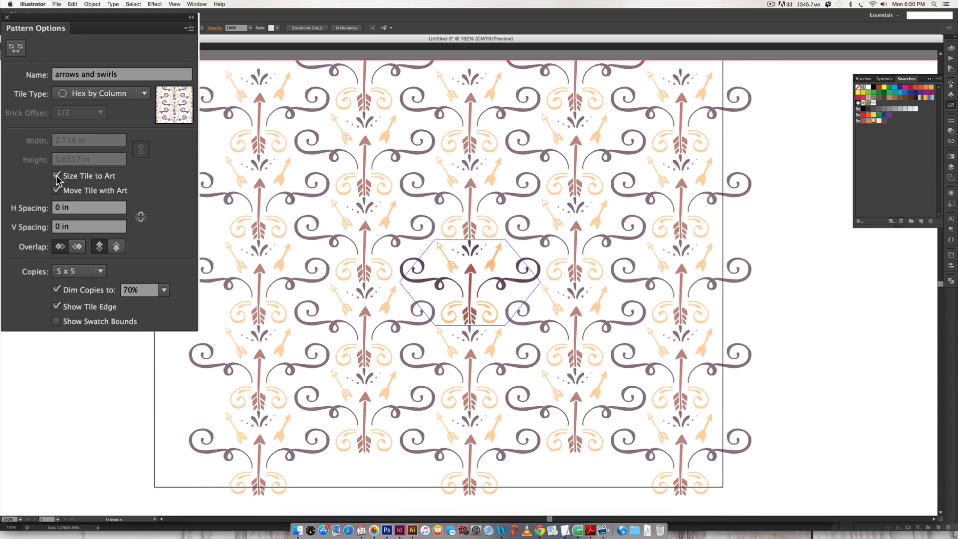
left_click(57, 176)
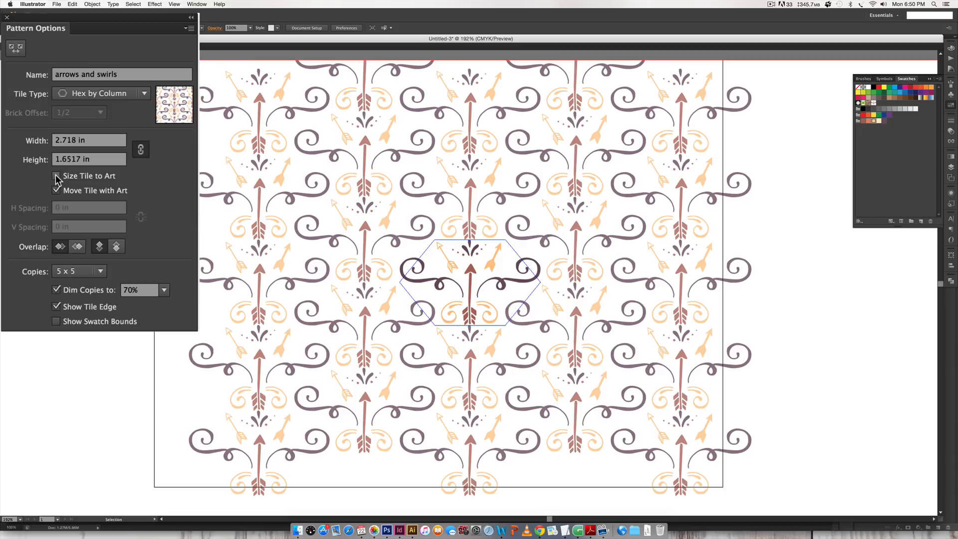
left_click(89, 140)
type("2.875")
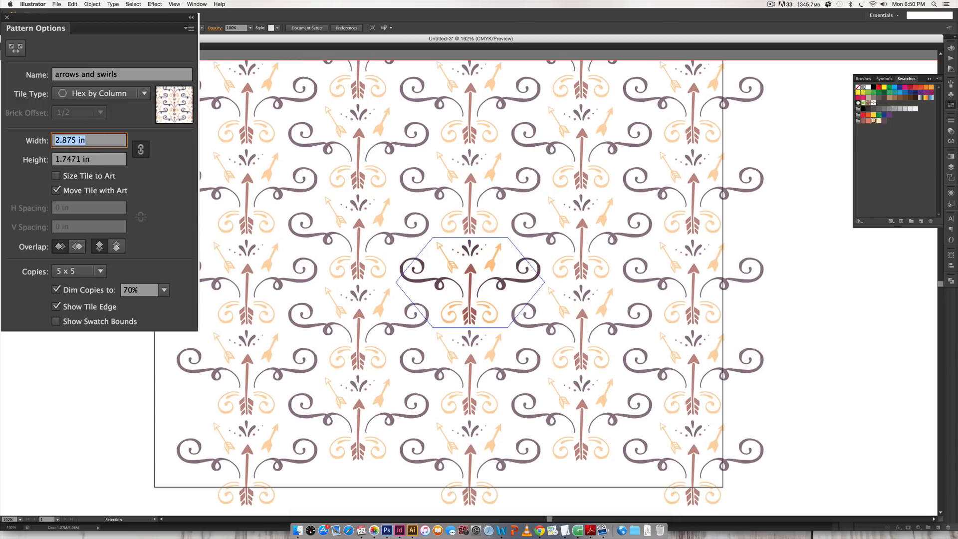
left_click(57, 176)
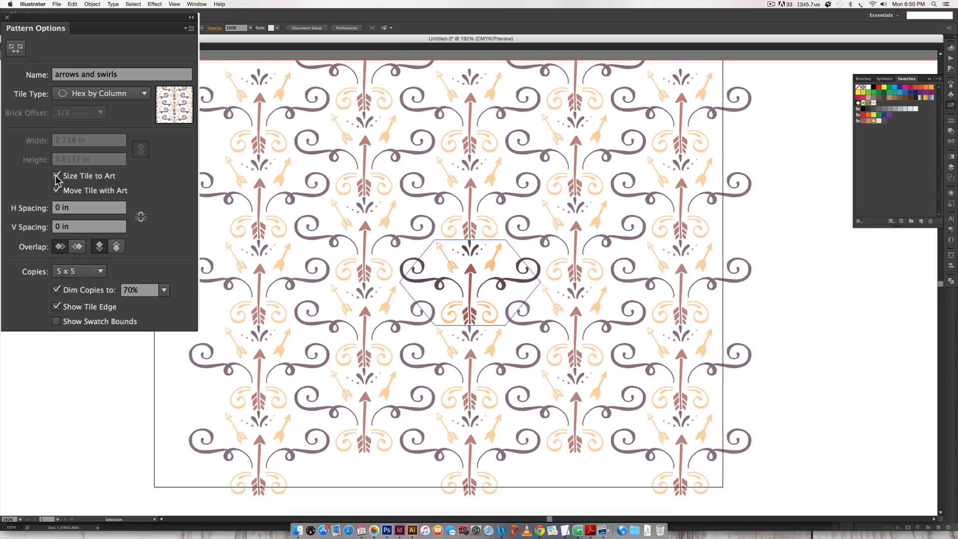
left_click(56, 175)
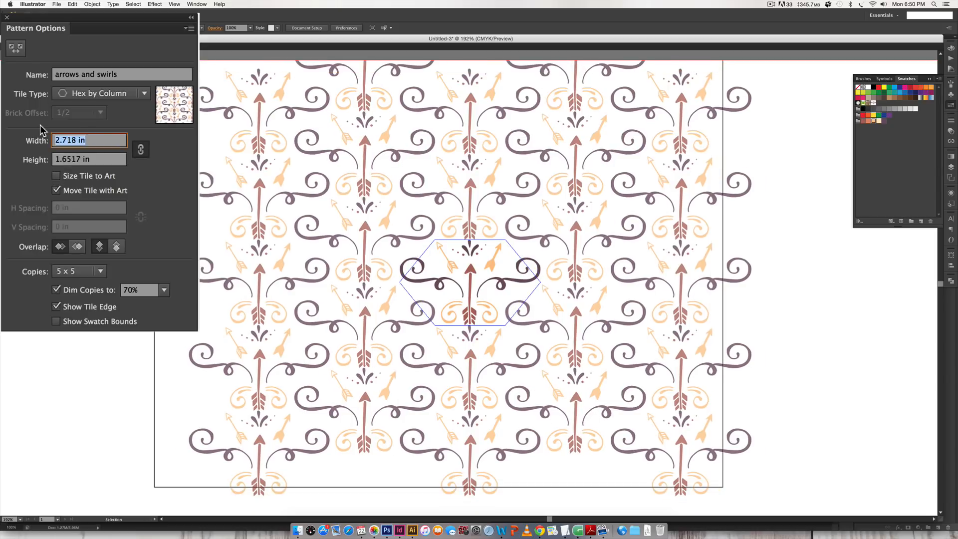
type("2.75 in")
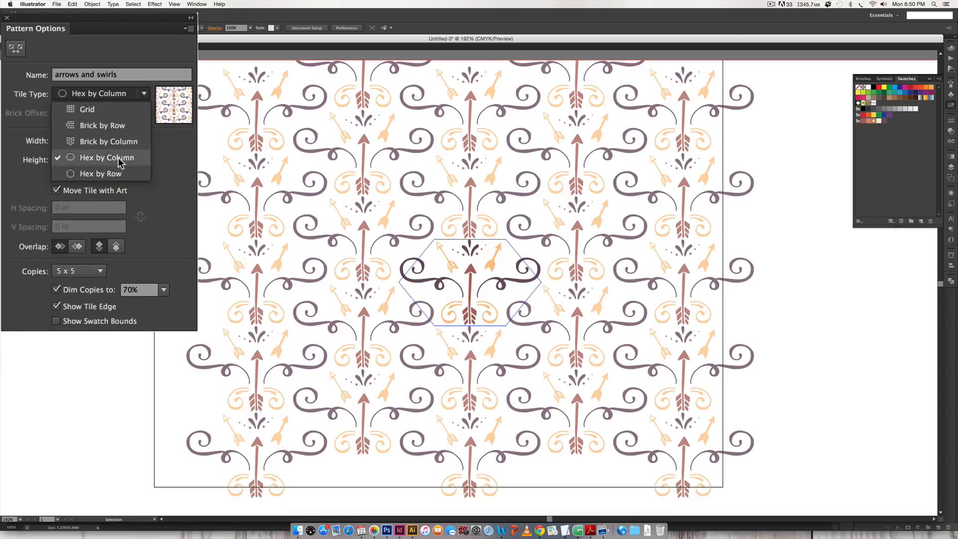
left_click(100, 174)
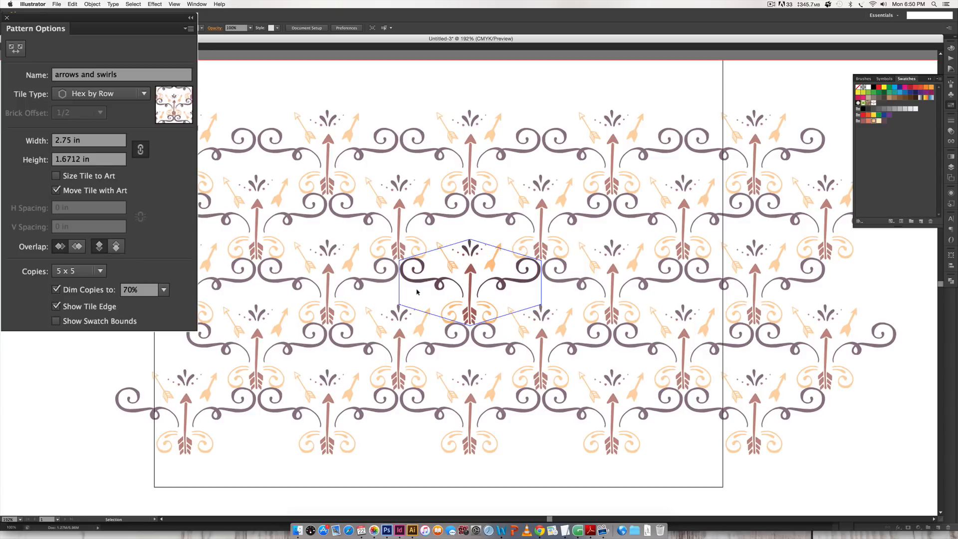
mouse_move(420, 131)
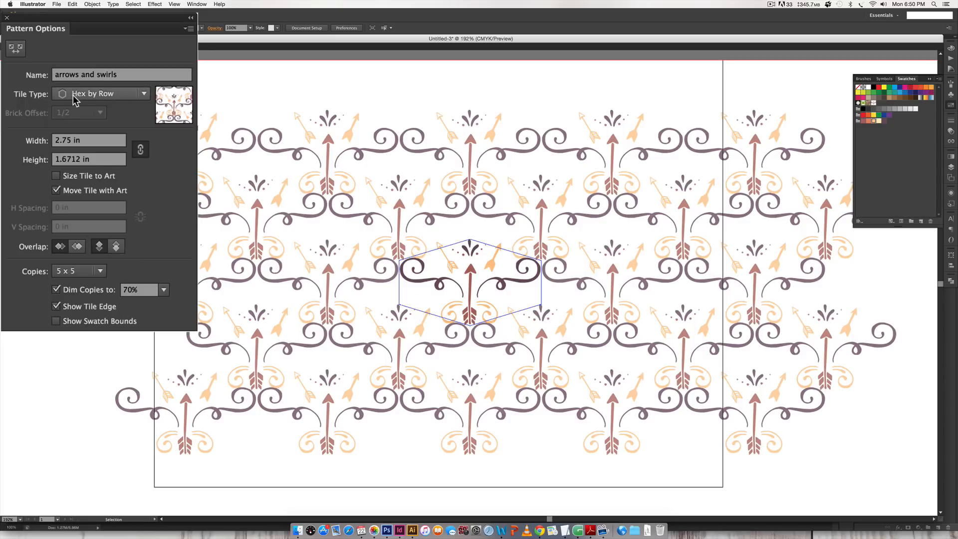
left_click(101, 93)
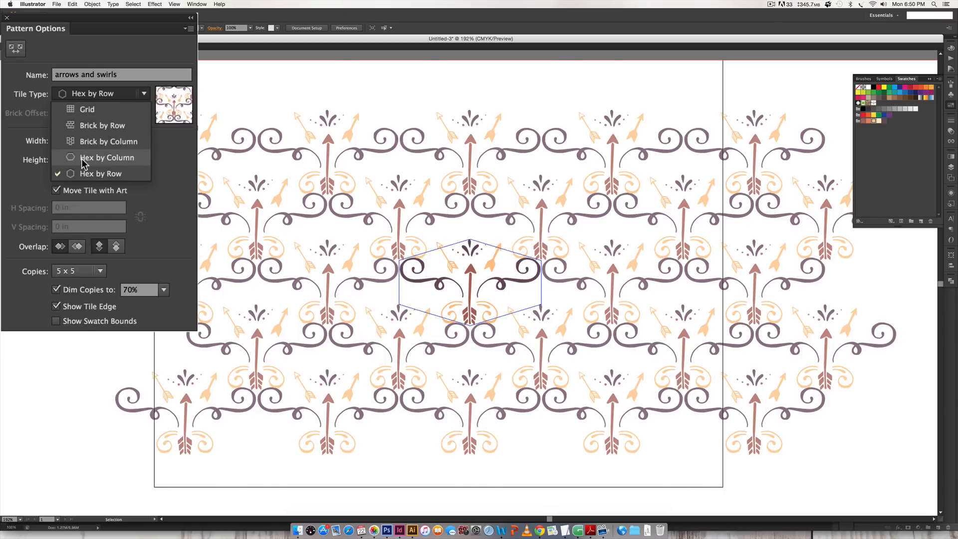
left_click(107, 158)
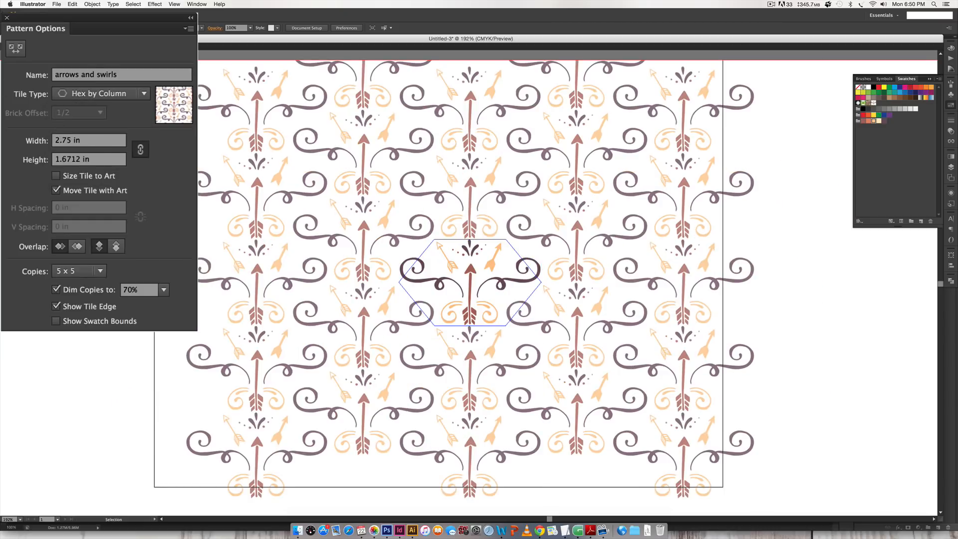
mouse_move(505, 240)
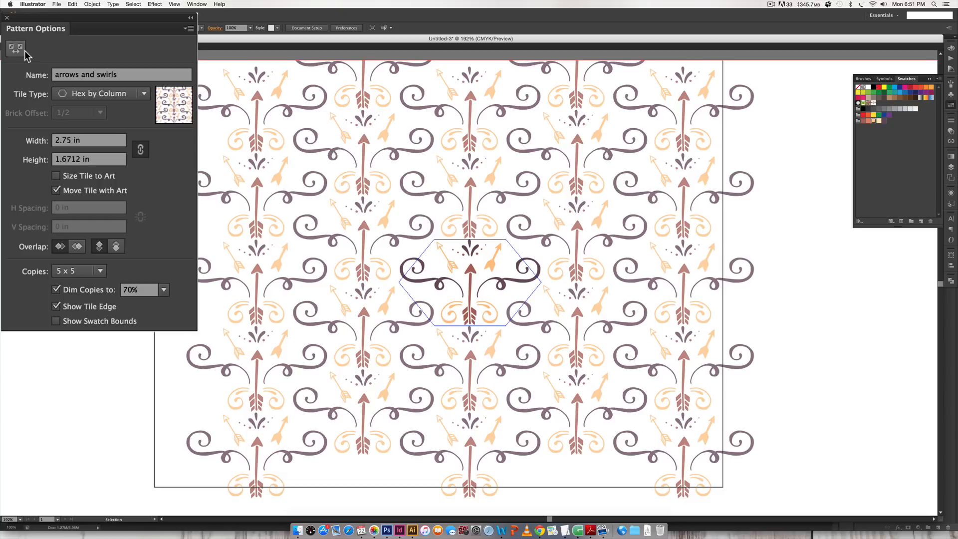
- Activate the Pattern Tile Tool to reshape the hexagonal tile boundary on the canvas
left_click(15, 48)
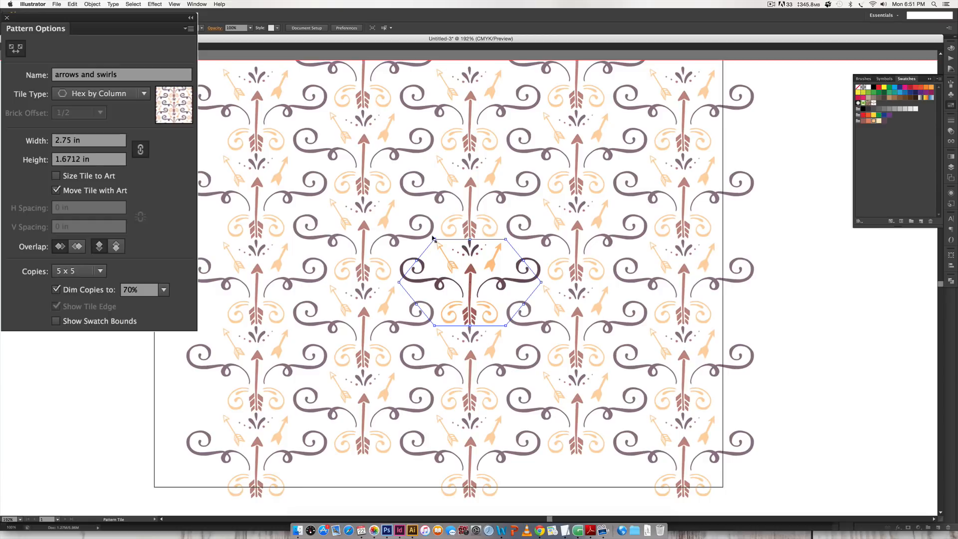
mouse_move(541, 281)
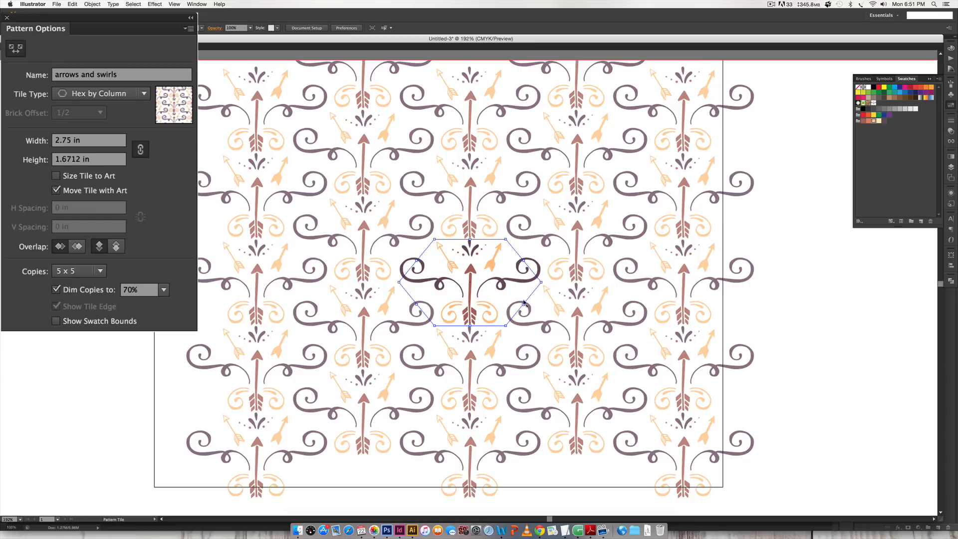
mouse_move(561, 275)
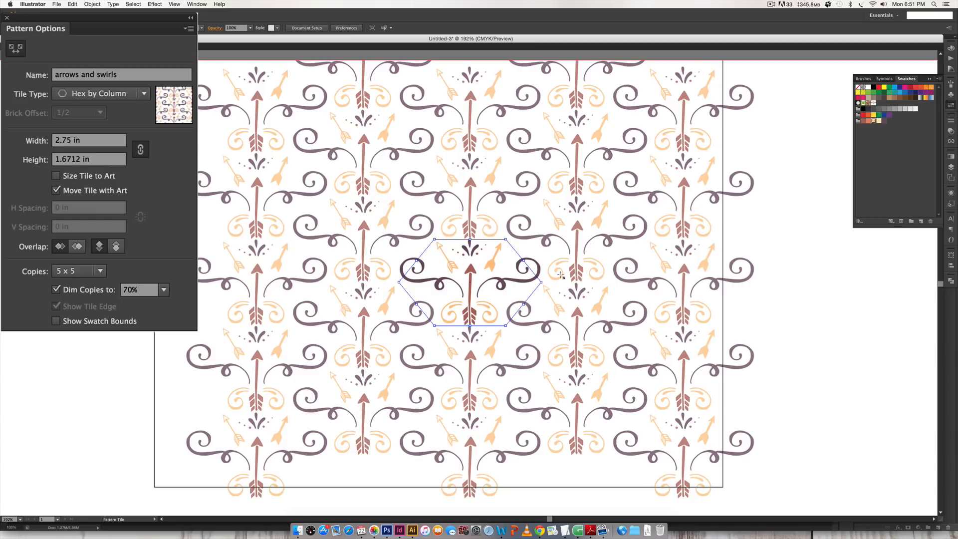
- Leave tile editing, show more surrounding copies, and try dimming them to 20% then full strength
left_click(56, 306)
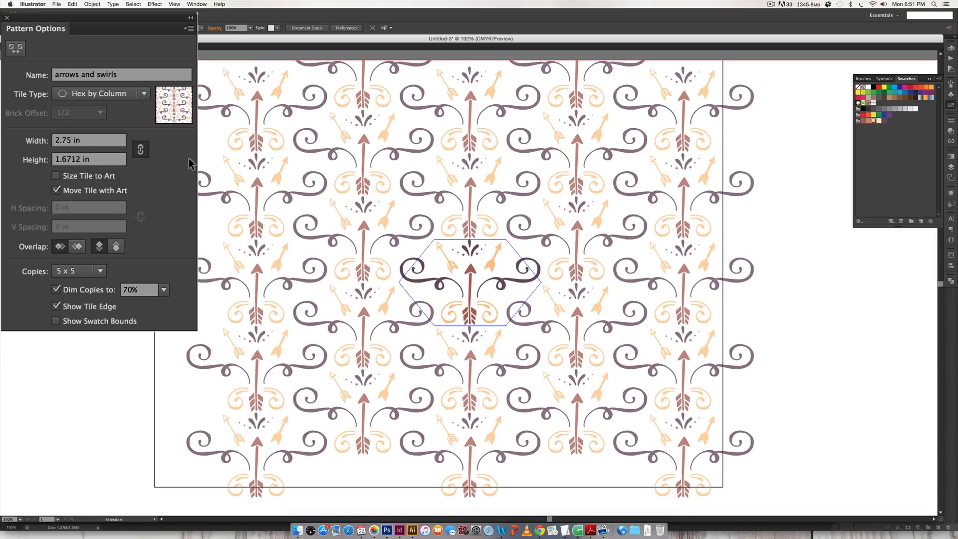
mouse_move(634, 235)
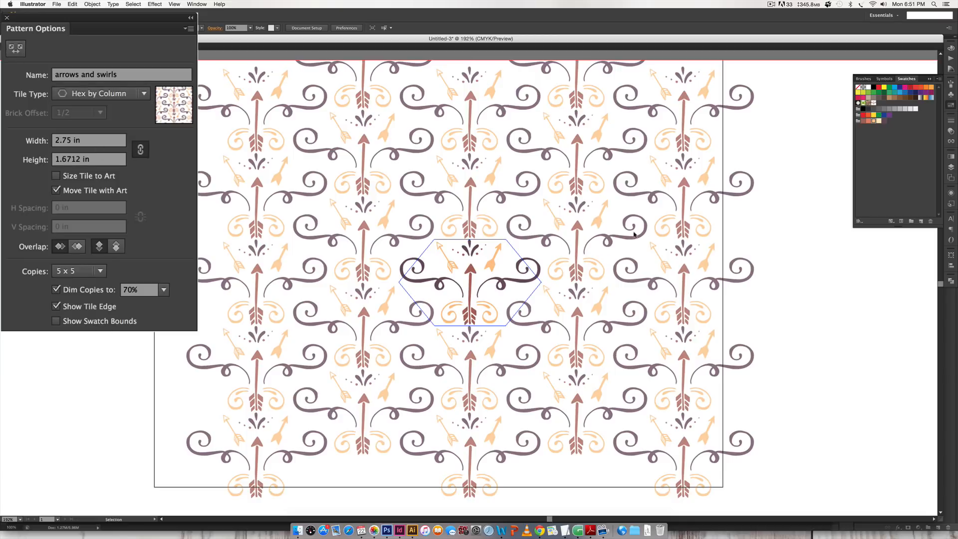
mouse_move(615, 372)
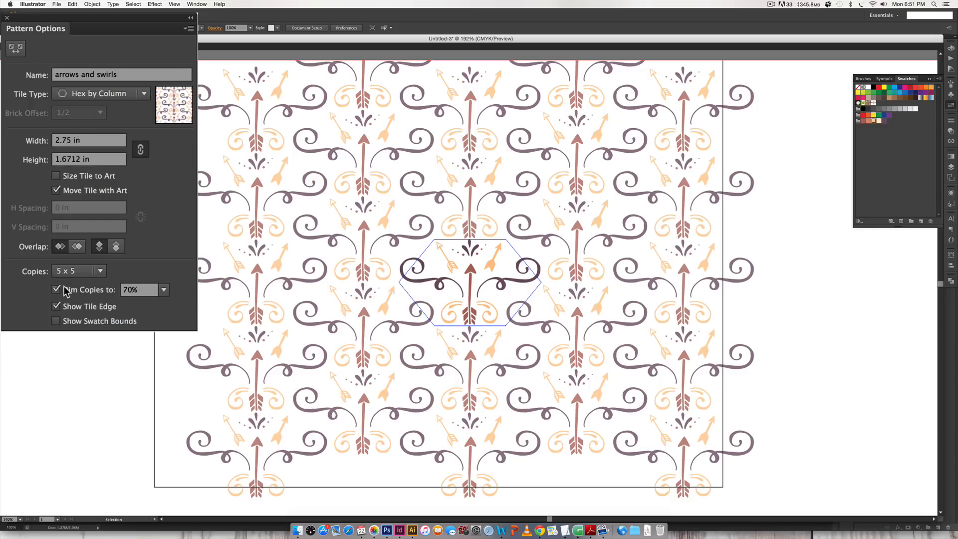
left_click(78, 270)
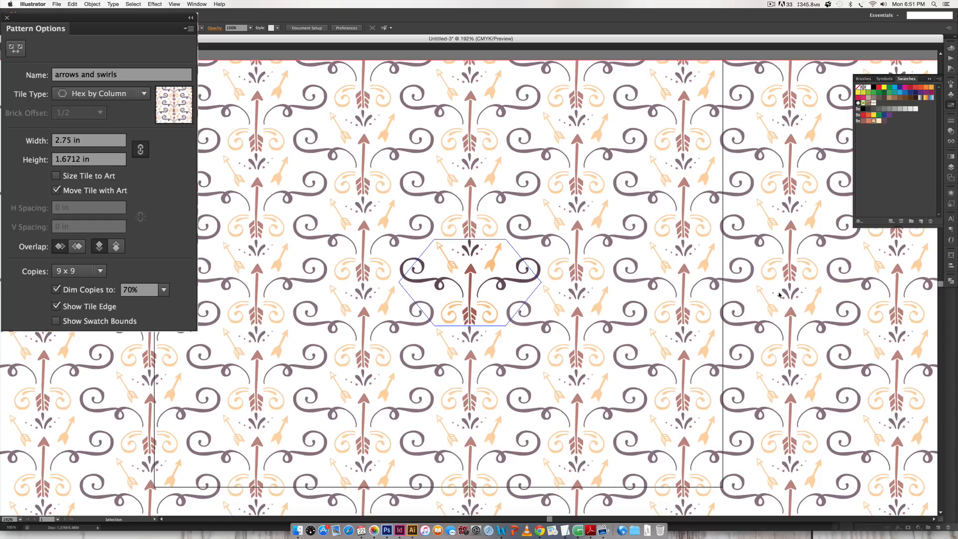
mouse_move(385, 132)
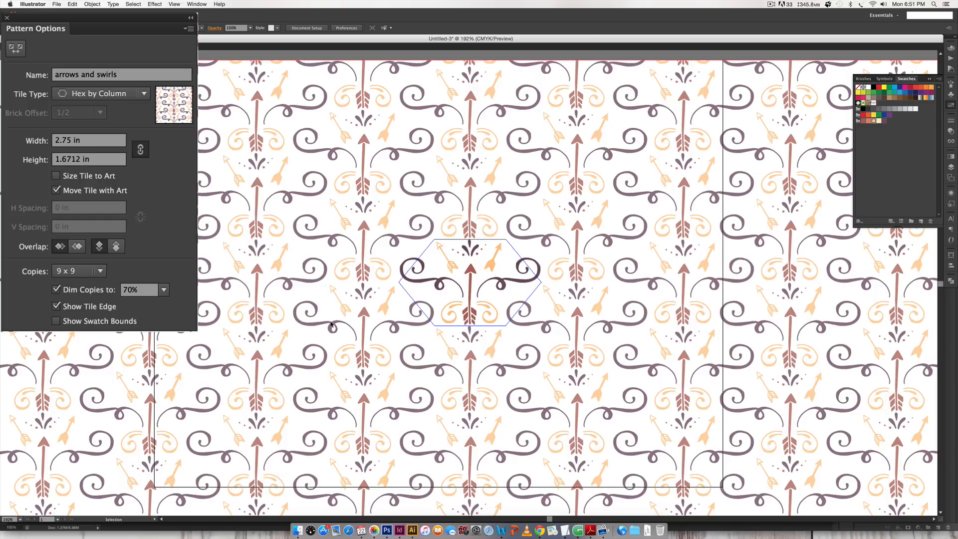
mouse_move(413, 224)
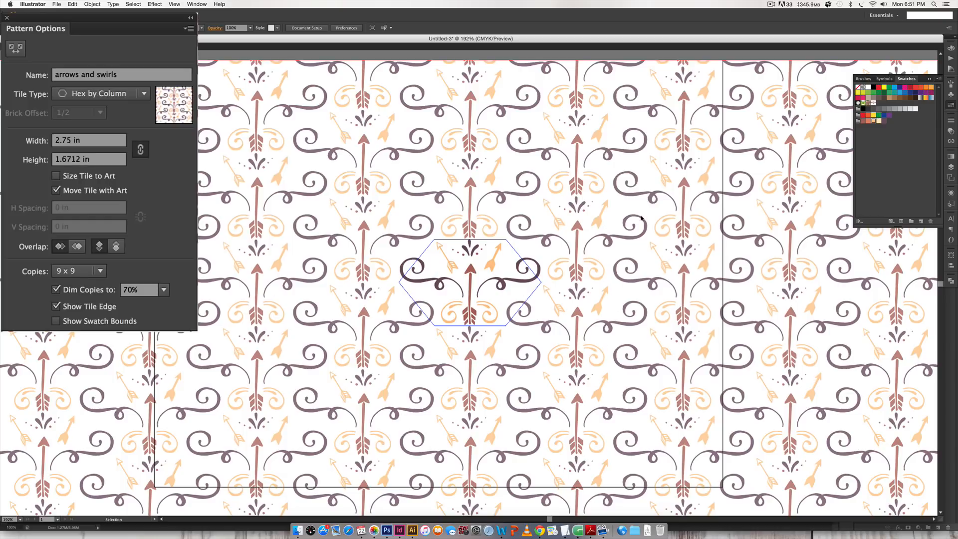
left_click(163, 289)
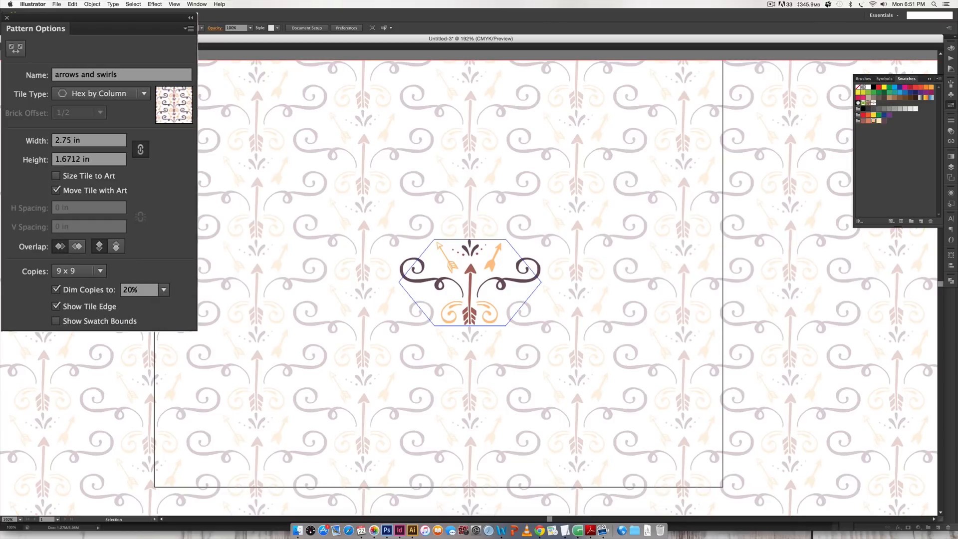
left_click(162, 290)
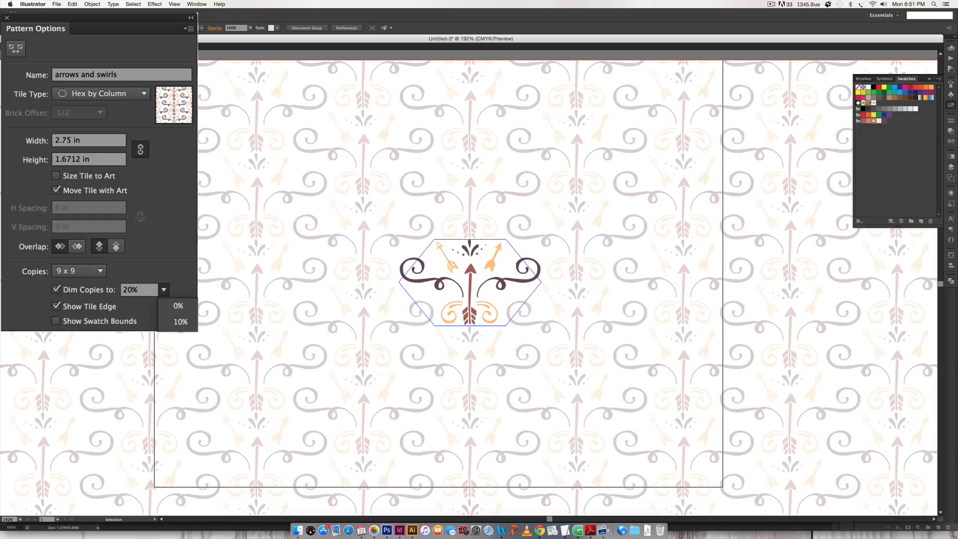
left_click(132, 289)
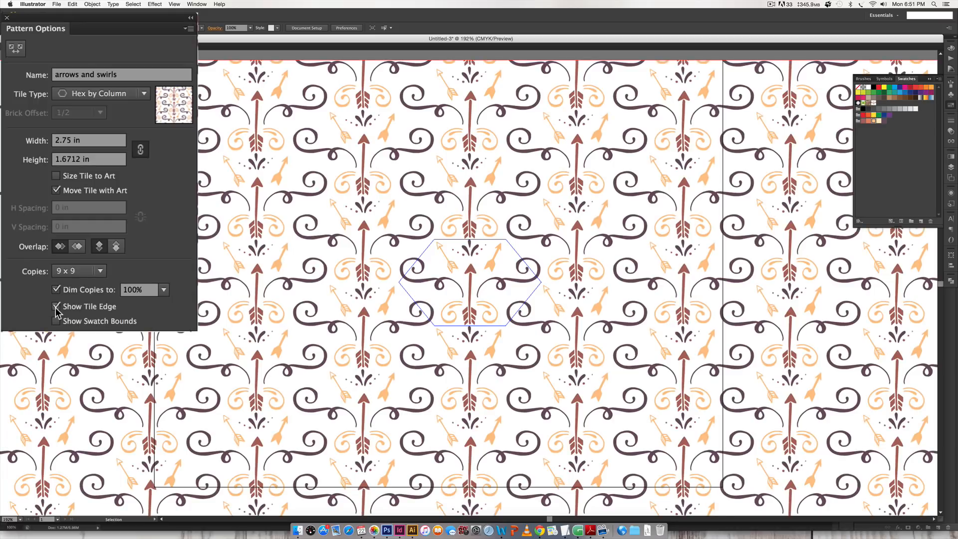
- Hide the tile boundary outline and set the surrounding copies back to a partial dim
left_click(56, 306)
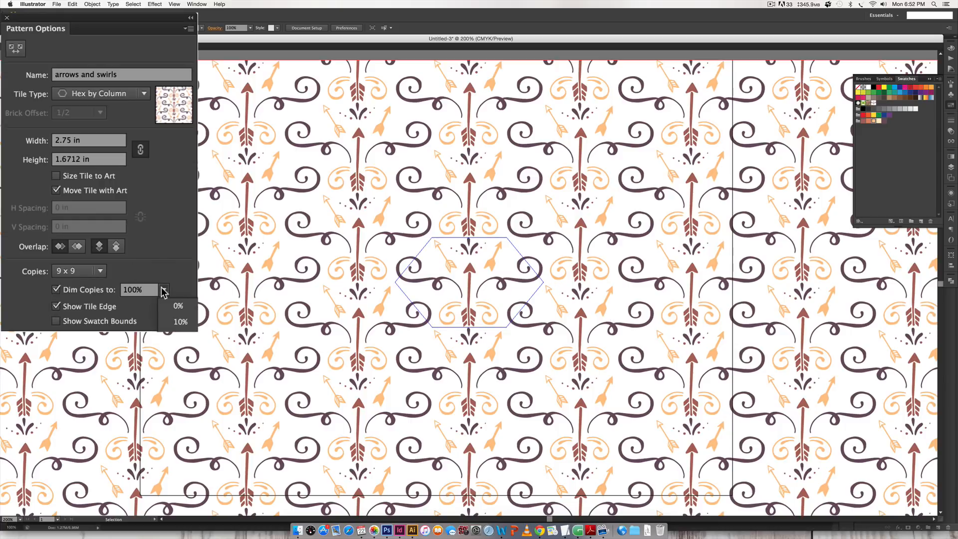
left_click(140, 289)
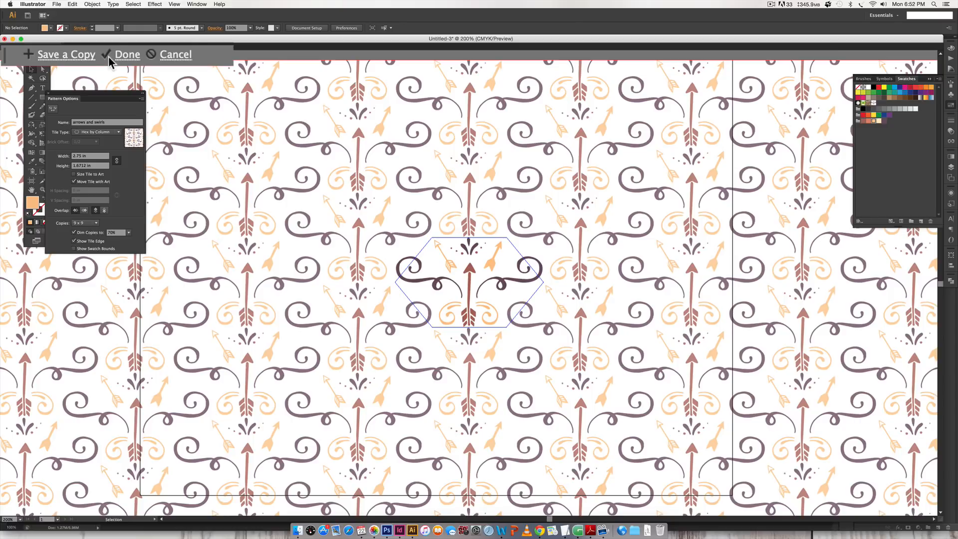
- Keep the pattern swatch via Done and switch to the Rectangle tool for a new shape
left_click(127, 54)
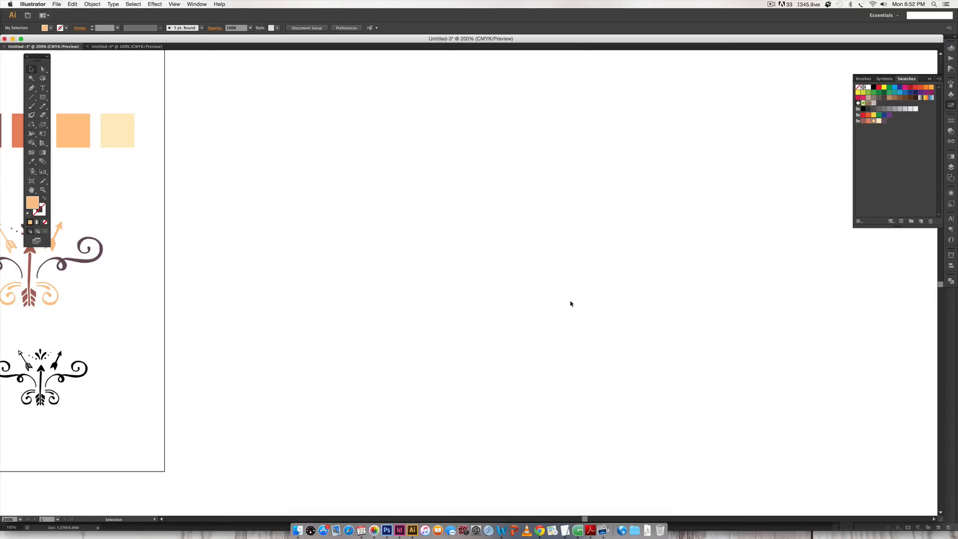
key("m")
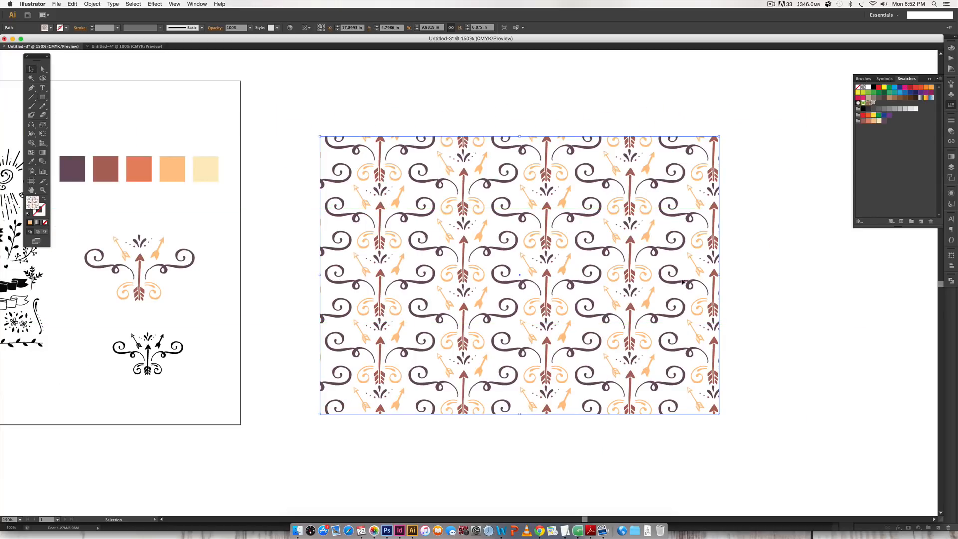
- Trial-scale only the pattern fill at 1100% with Transform Objects off and Preview on
right_click(526, 222)
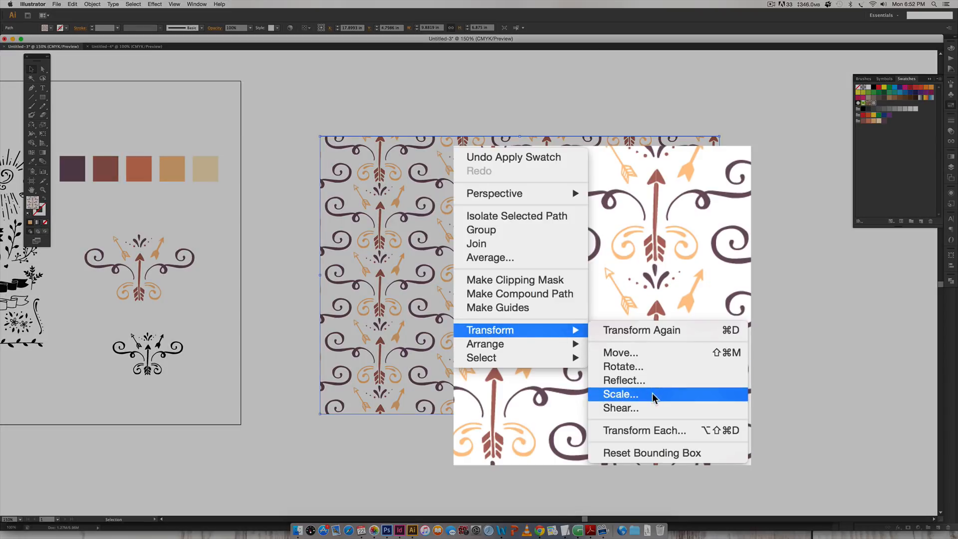
left_click(620, 394)
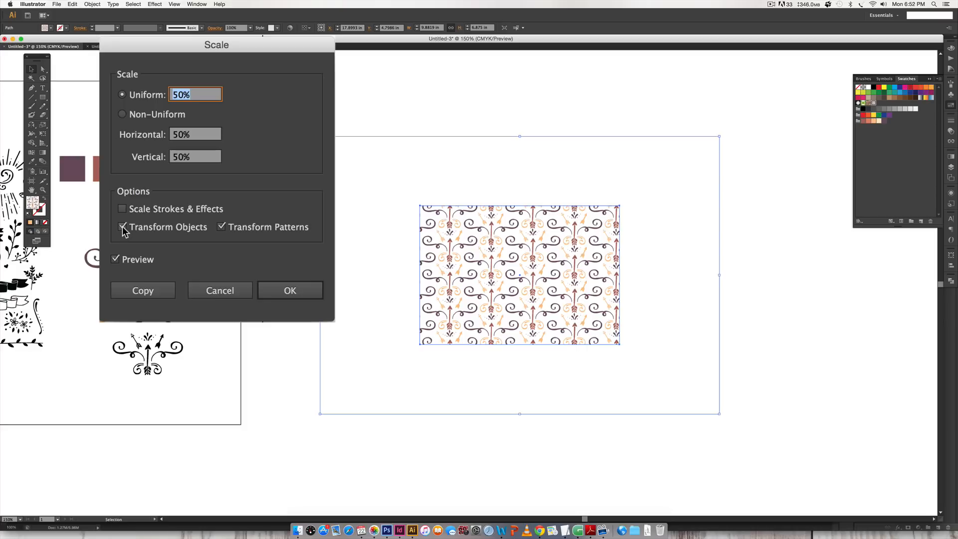
left_click(122, 227)
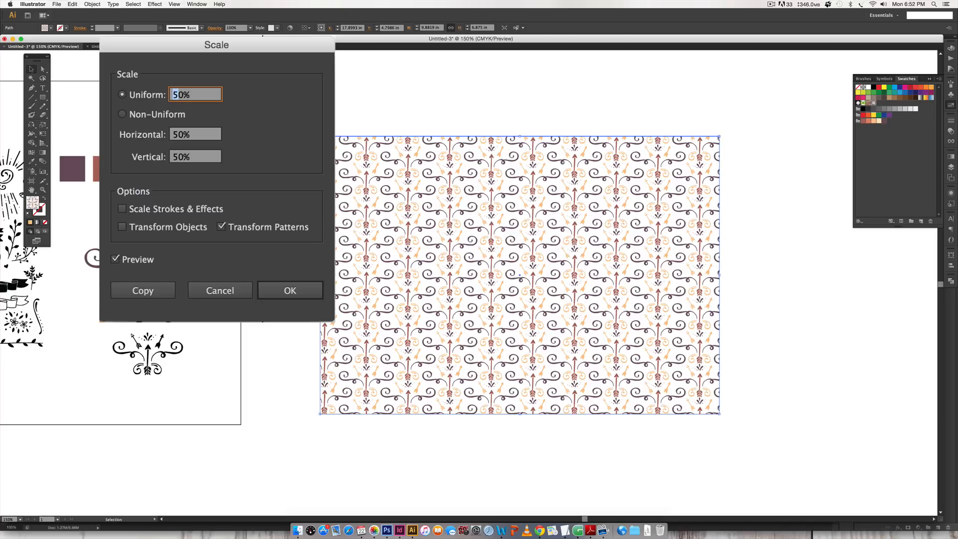
type("1100%")
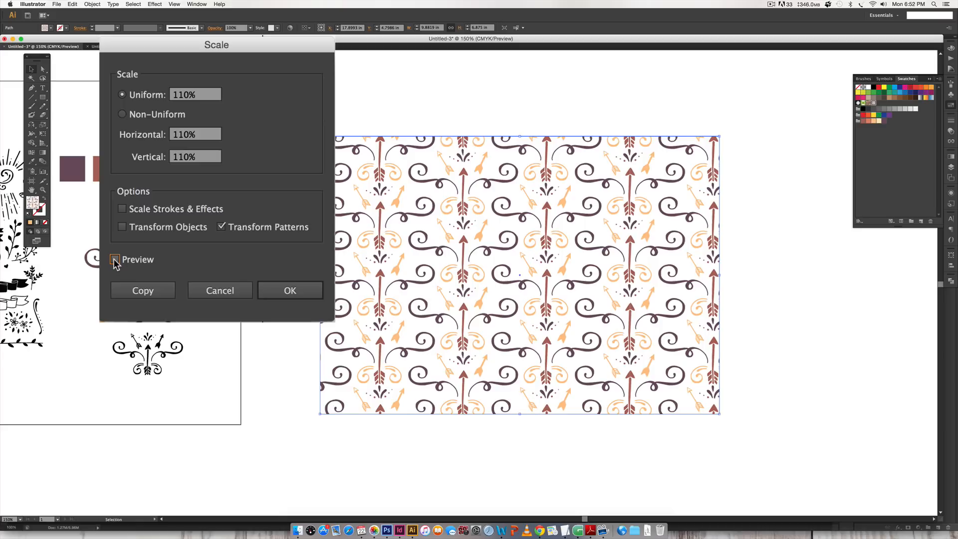
left_click(122, 259)
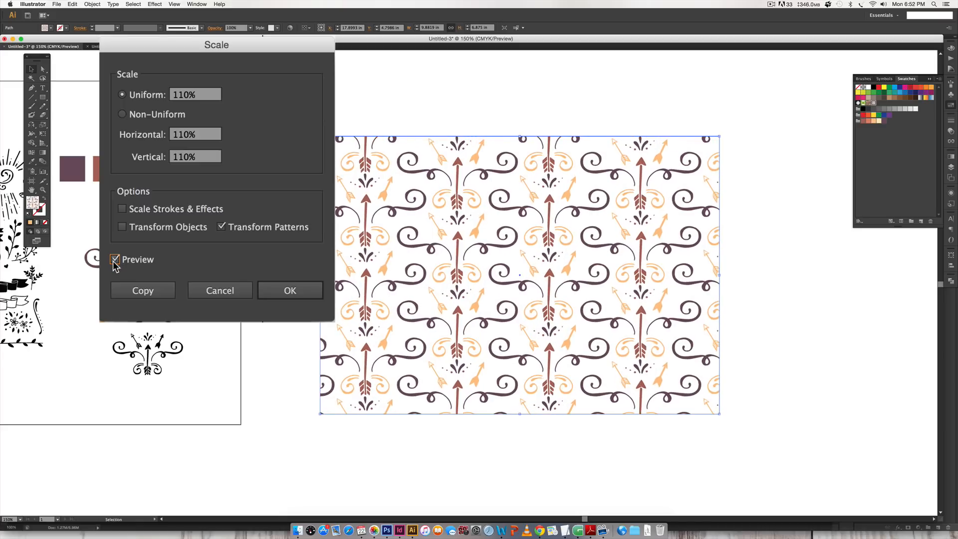
mouse_move(557, 184)
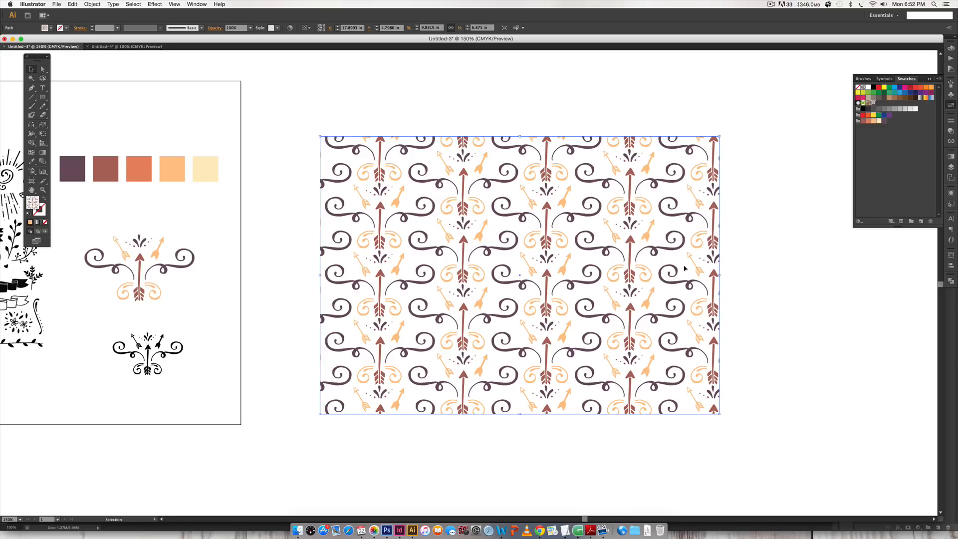
- Stretch the pattern-filled rectangle sideways into a wide banner
left_click_drag(719, 275, 893, 275)
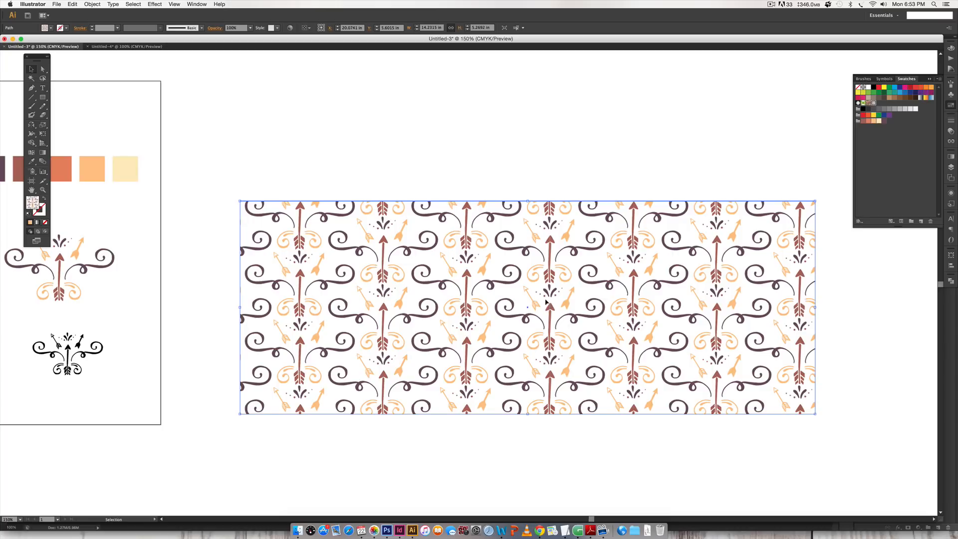
mouse_move(665, 416)
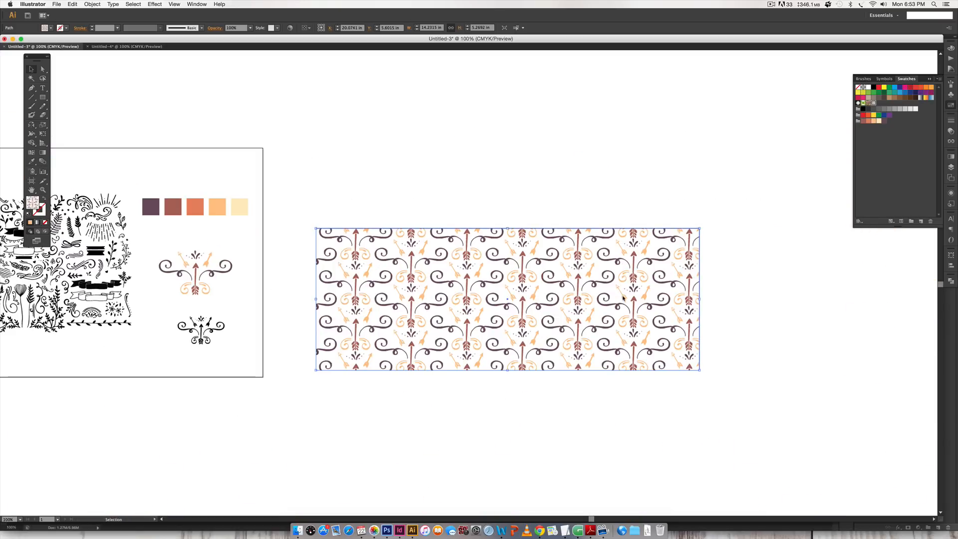
mouse_move(622, 210)
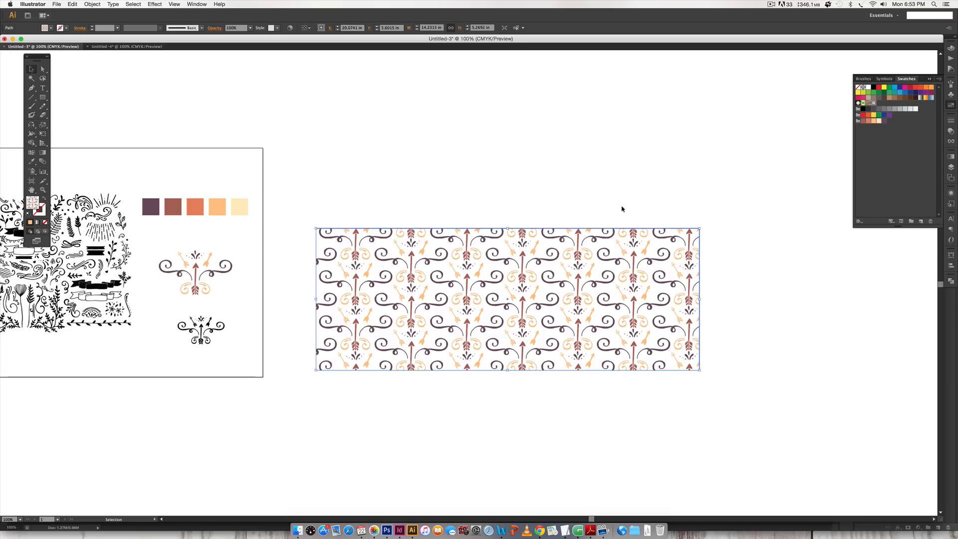
mouse_move(675, 226)
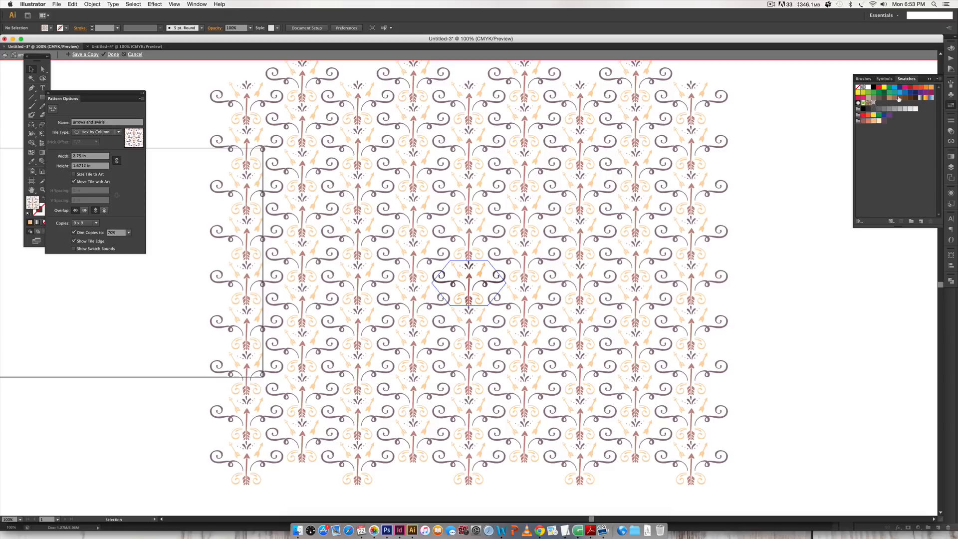
- Nudge the tile artwork and leave pattern editing with Done
left_click(480, 271)
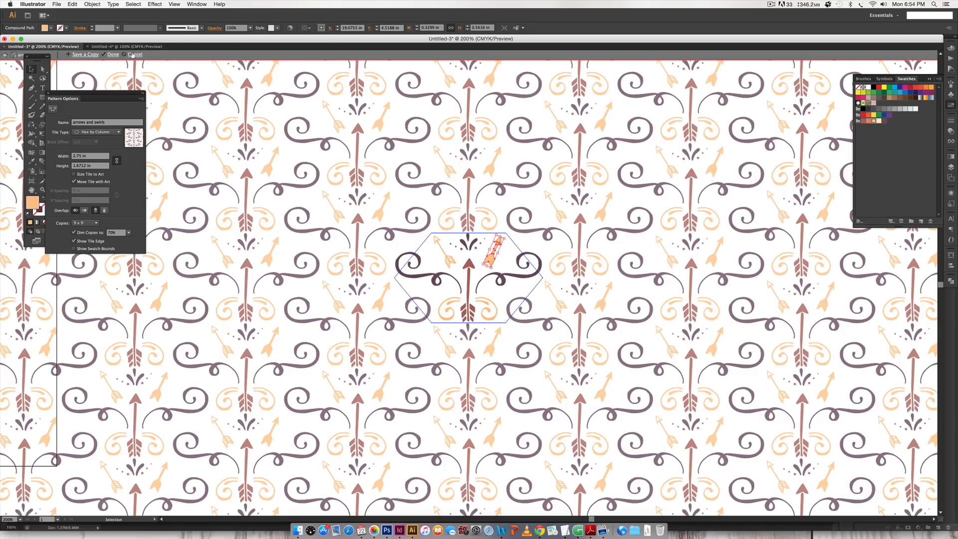
left_click(113, 54)
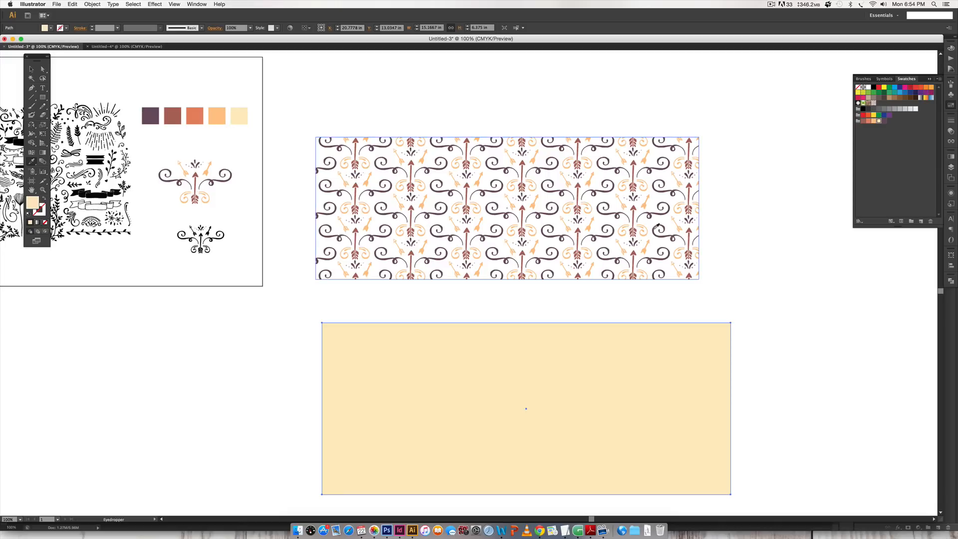
- Reselect the pale yellow rectangle so a pattern-filled copy can sit in front of it
left_click(525, 407)
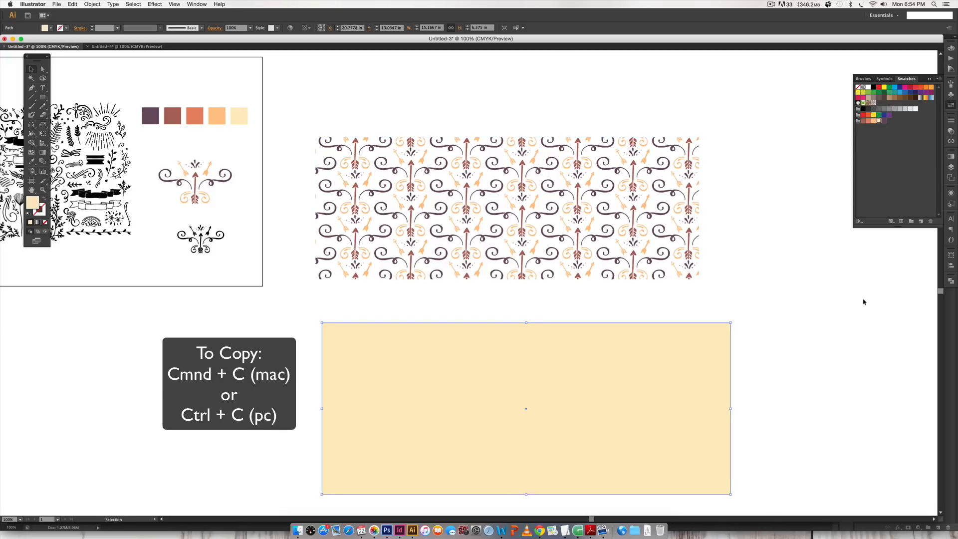
left_click(848, 305)
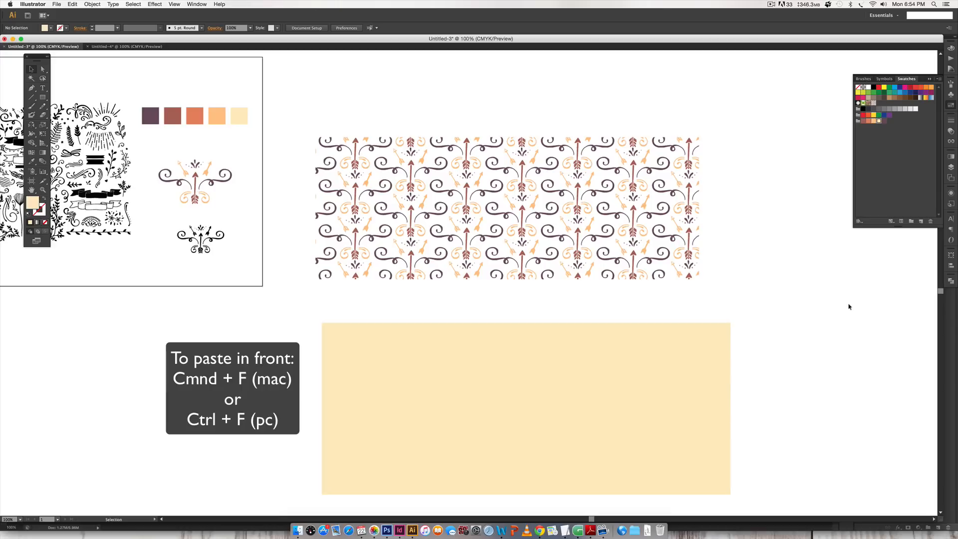
left_click(525, 408)
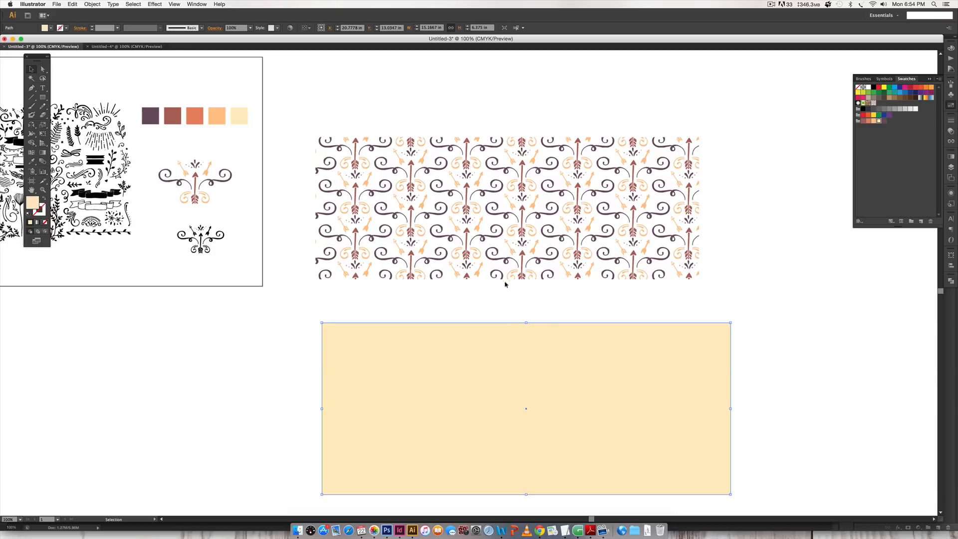
mouse_move(664, 326)
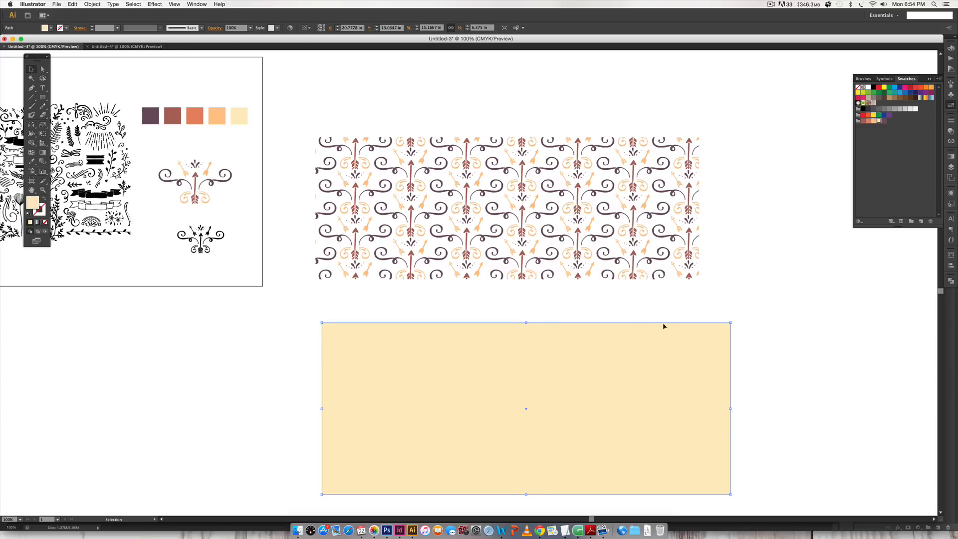
mouse_move(736, 359)
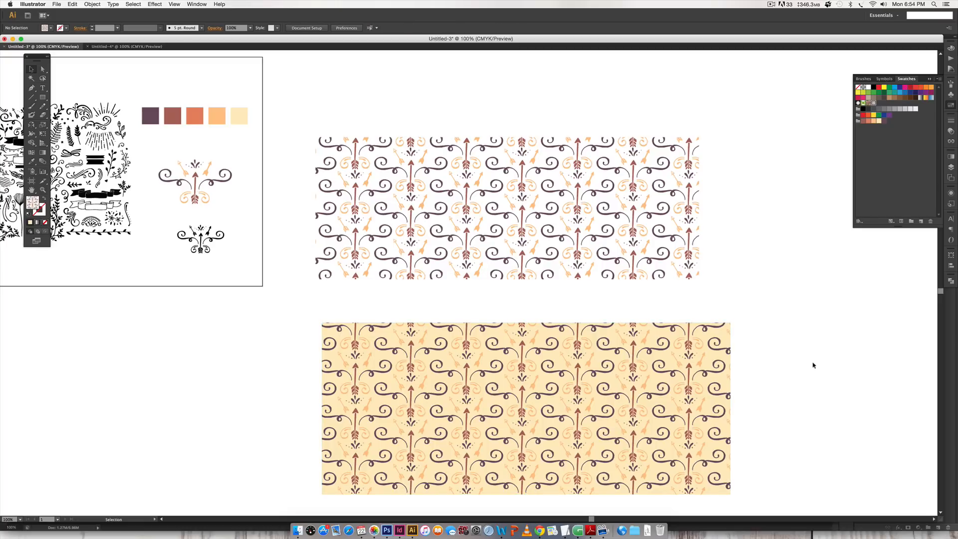
mouse_move(816, 368)
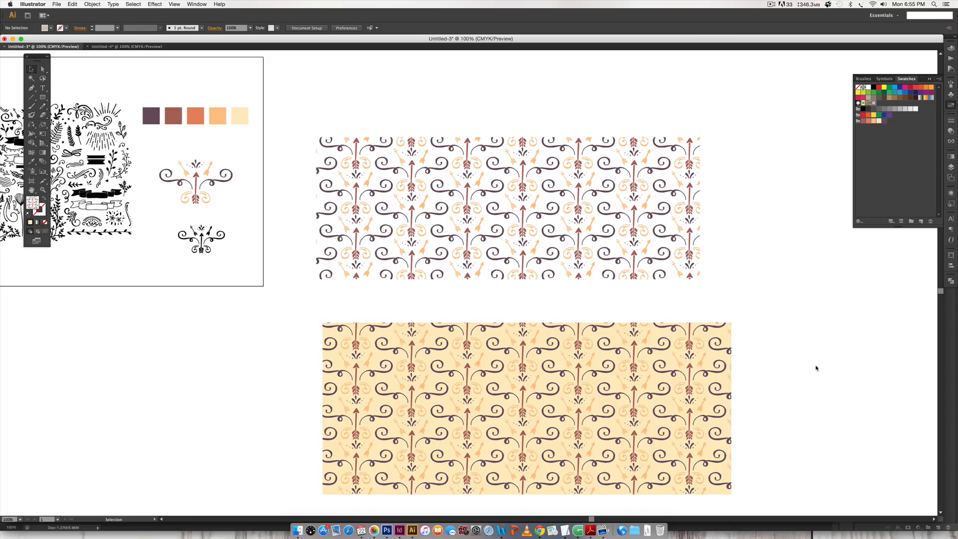
scroll("right", 3)
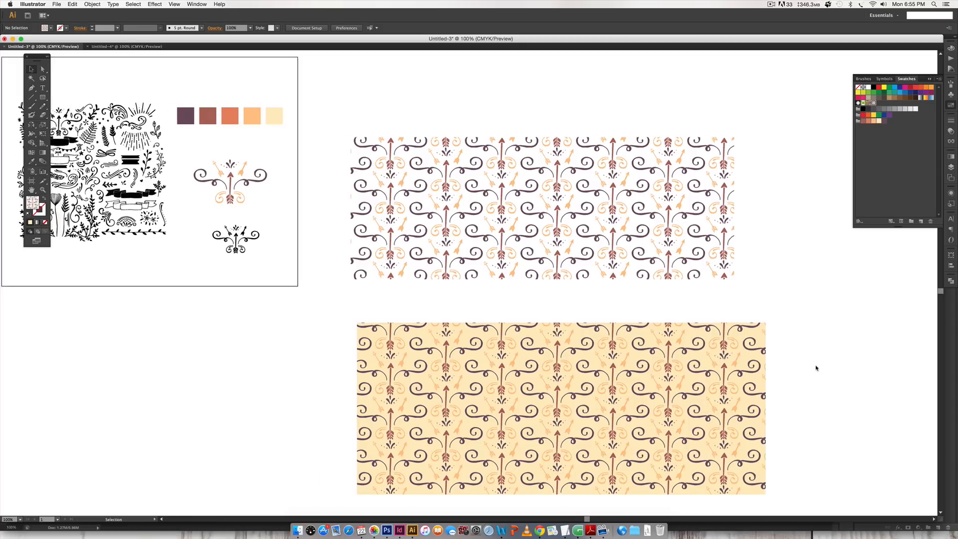